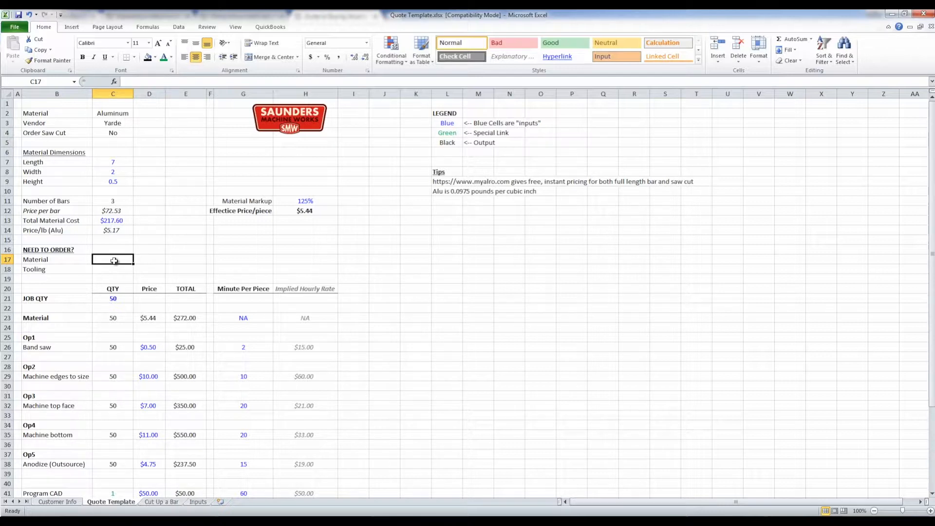
mouse_move(114, 245)
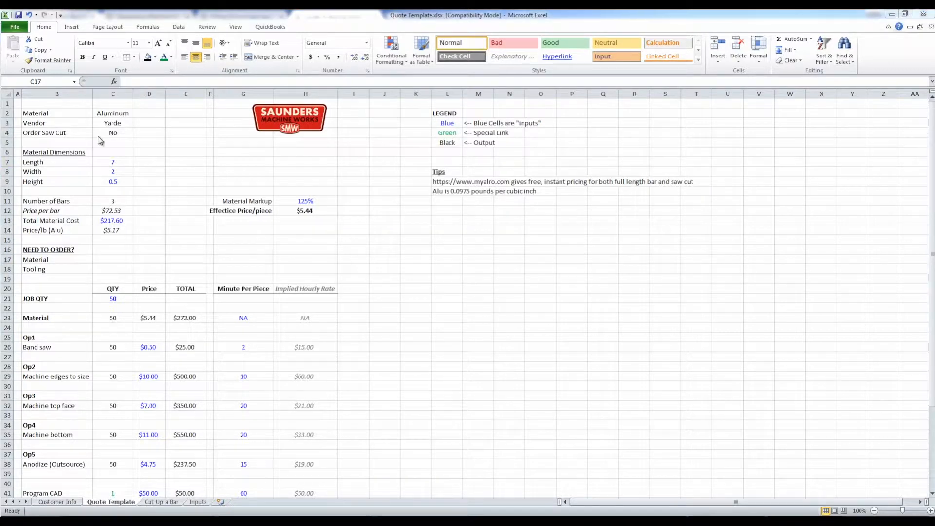
Step: Review the Quote Template's Material and Vendor choices and its Length and Height inputs
left_click(113, 113)
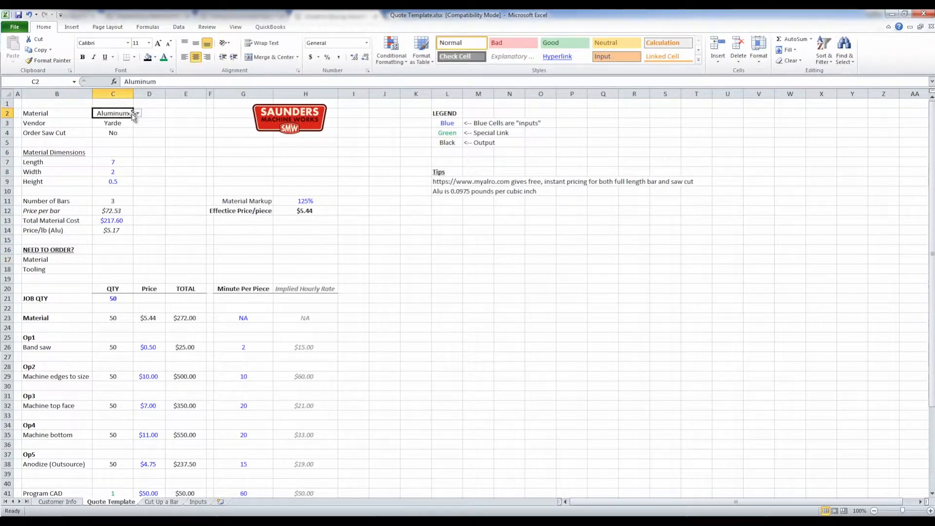
left_click(136, 113)
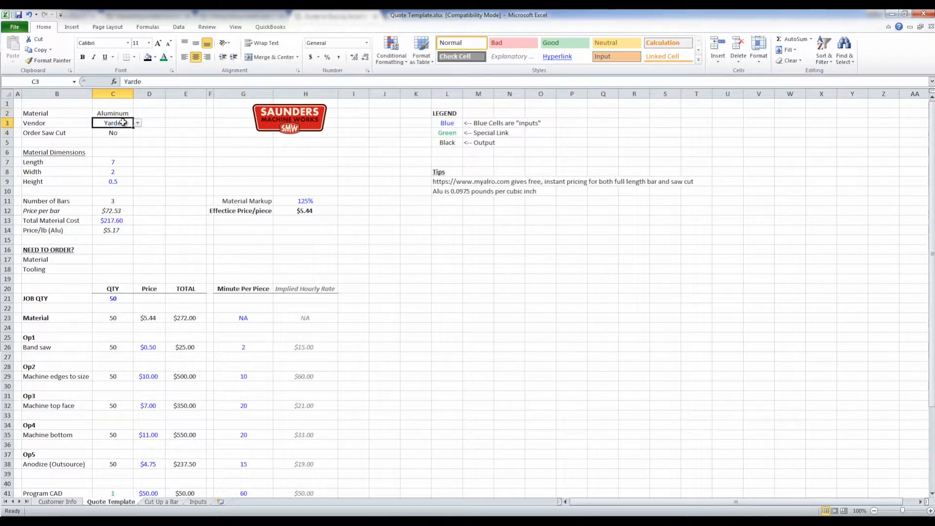
left_click(137, 123)
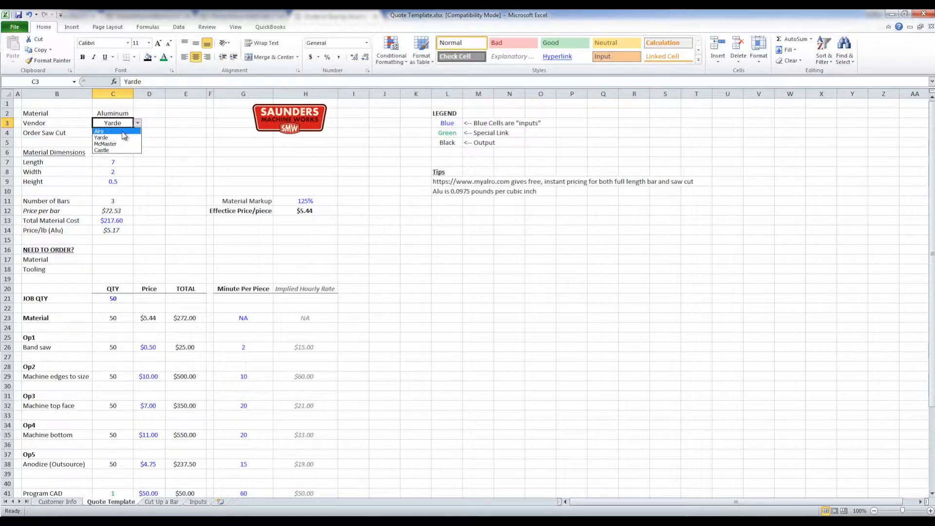
left_click(137, 132)
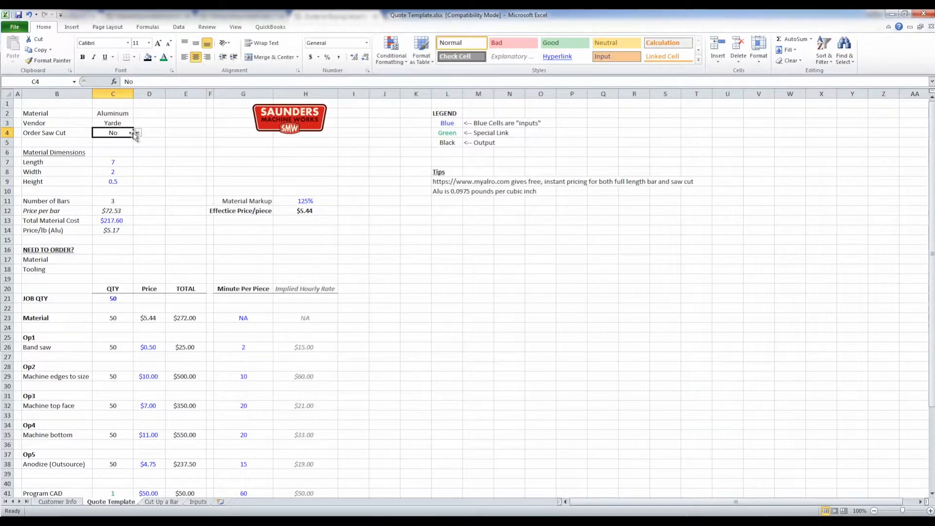
left_click(113, 161)
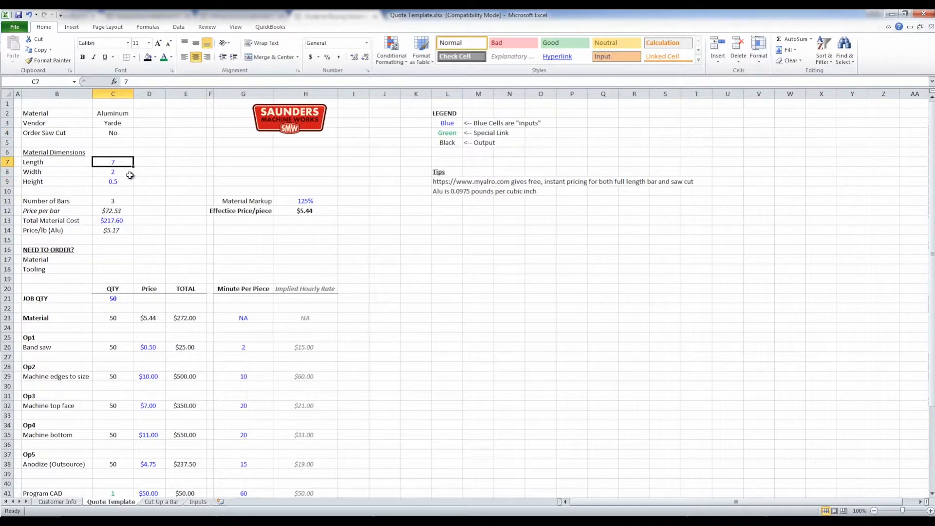
left_click(113, 181)
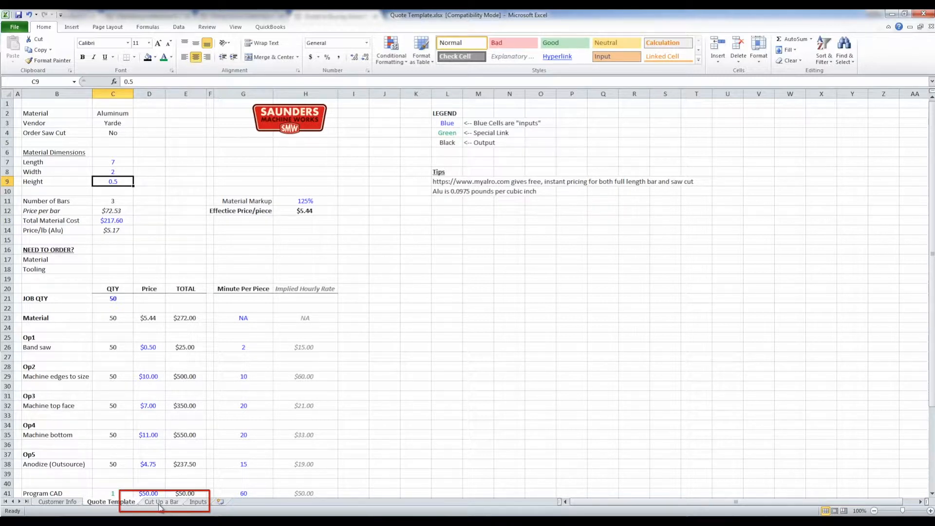
Step: On Cut Up a Bar, trace JOB QTY, Part Length and Cut Length back to the Quote Template
left_click(160, 502)
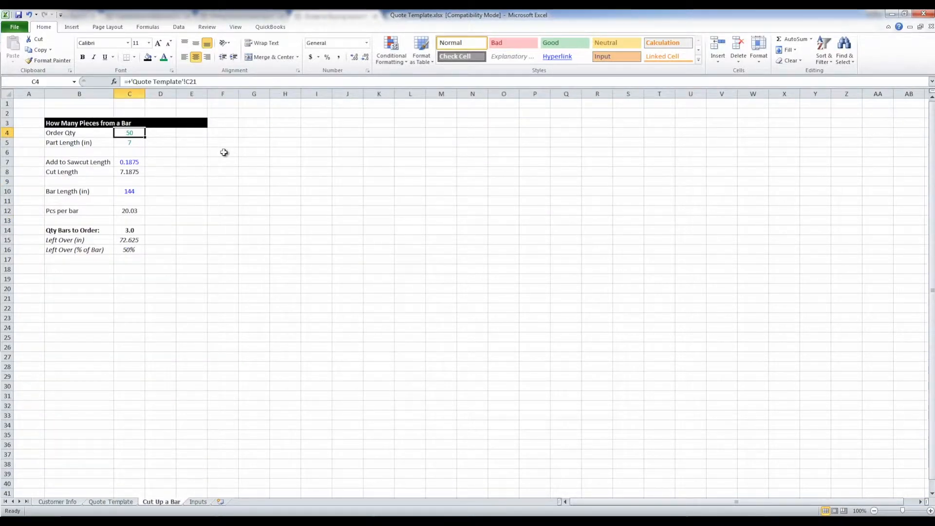
left_click(110, 501)
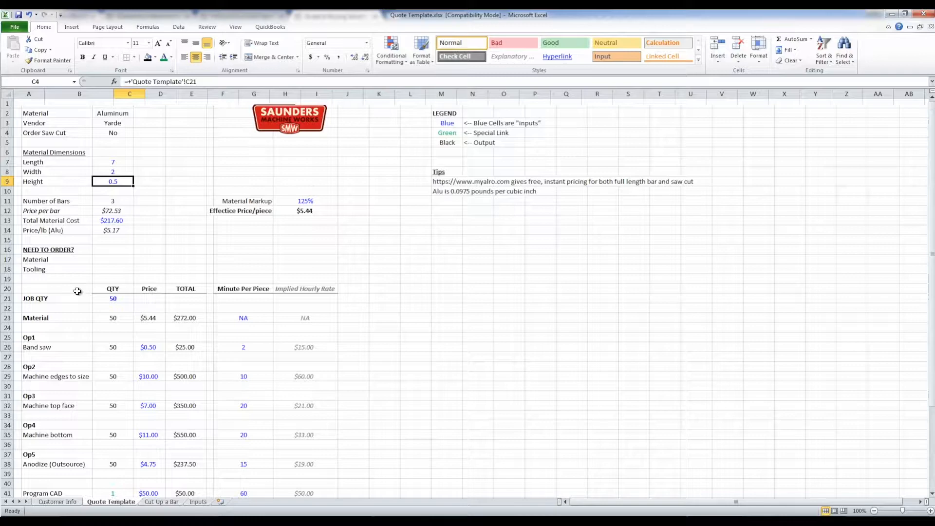
left_click(160, 501)
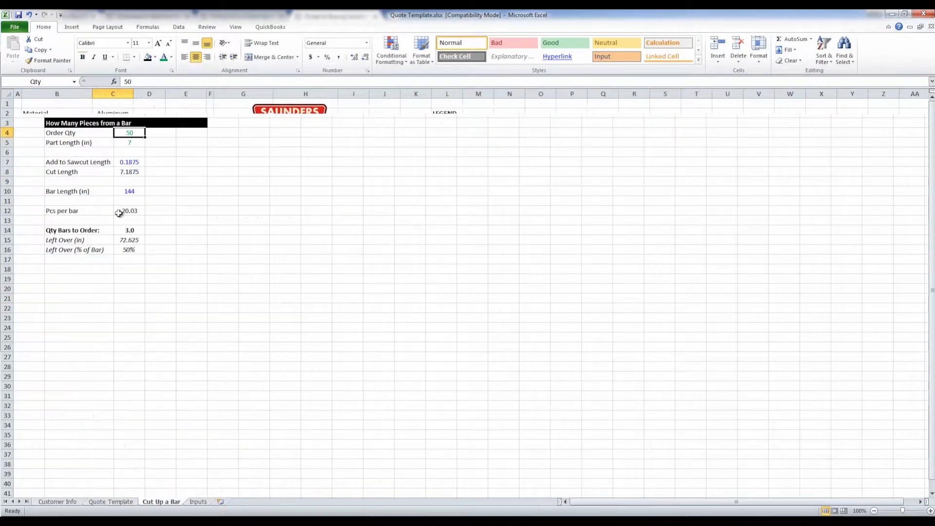
left_click(129, 142)
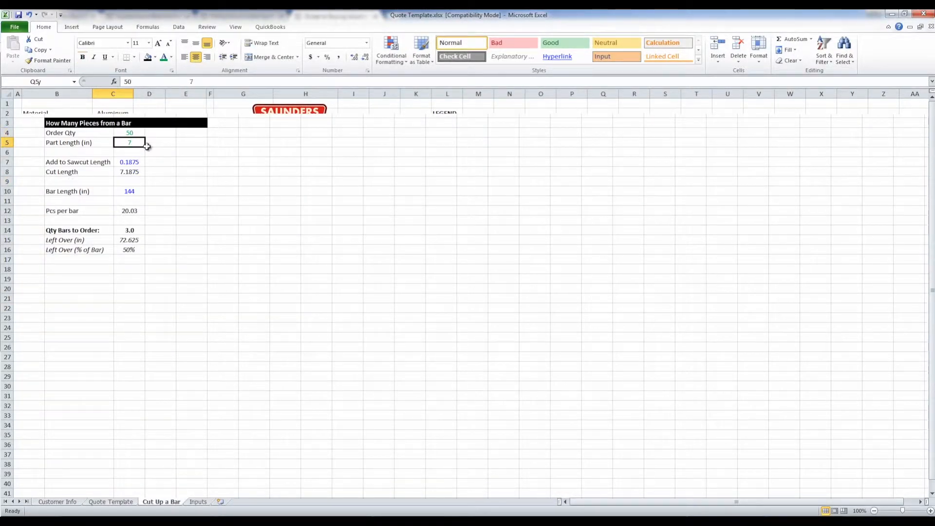
left_click(110, 502)
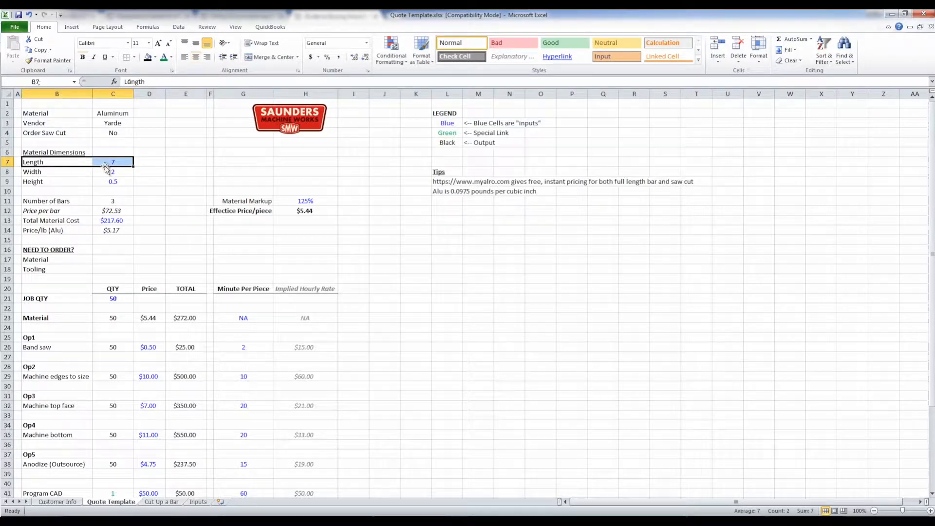
left_click(161, 502)
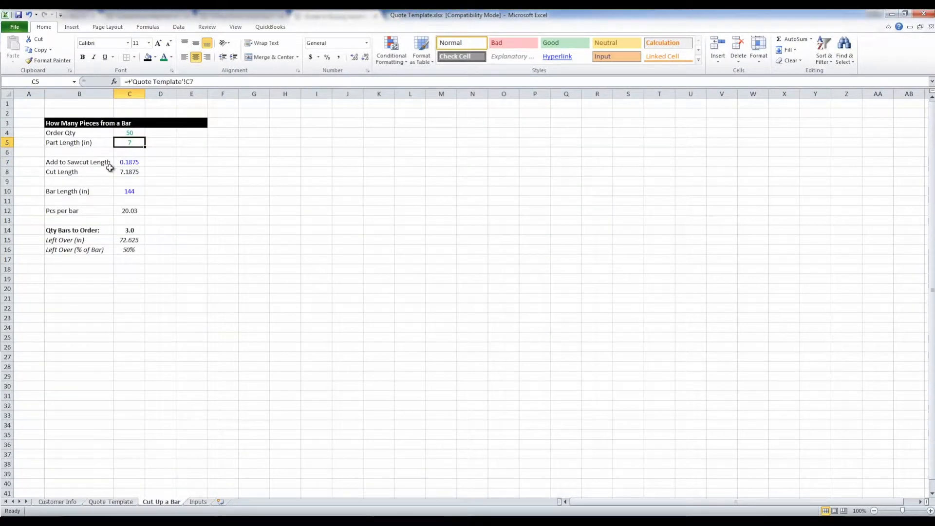
left_click(130, 162)
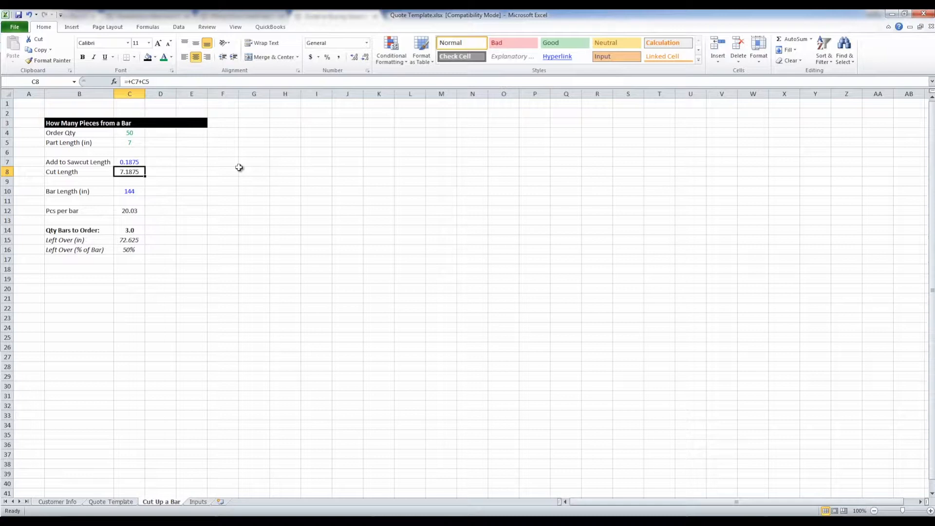
Step: Inspect the Bar Length, Pcs per bar, Qty Bars to Order (3) and Left Over (72.625 in) formulas
left_click(130, 191)
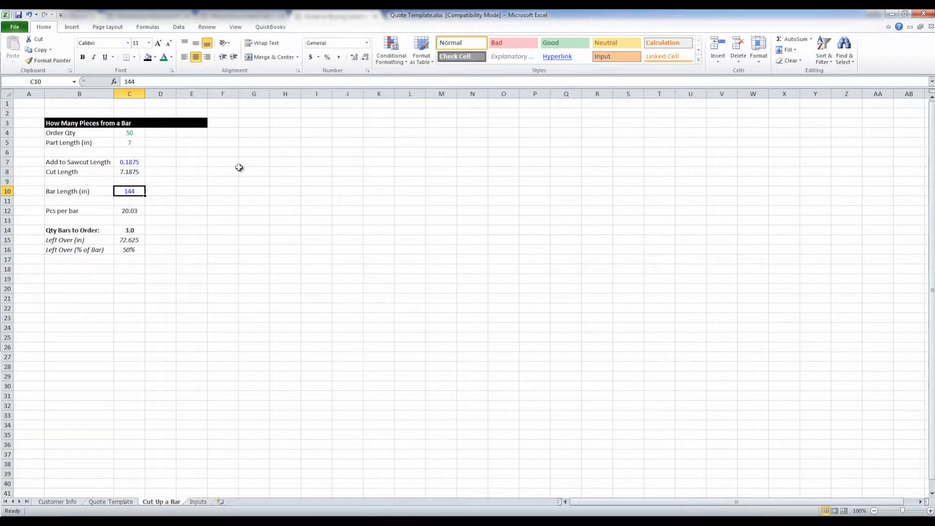
left_click(130, 210)
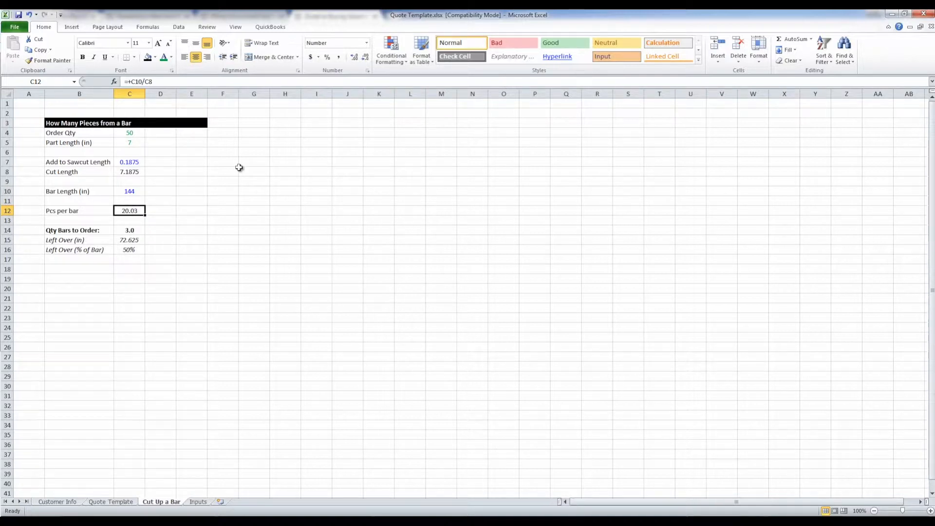
left_click(129, 230)
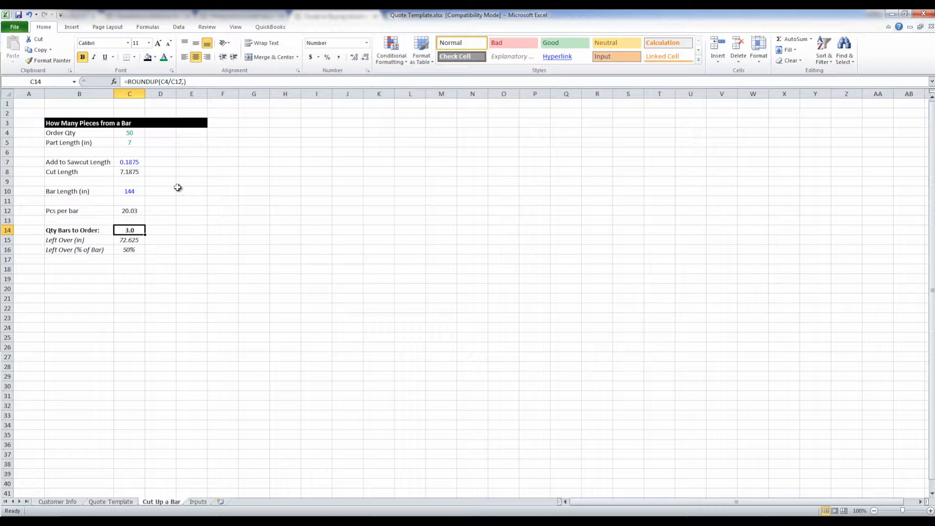
mouse_move(176, 187)
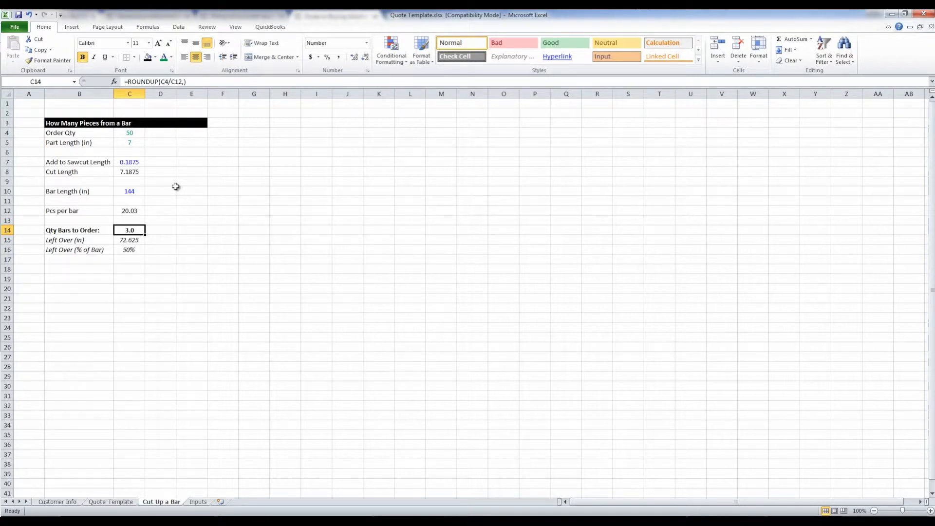
left_click(130, 240)
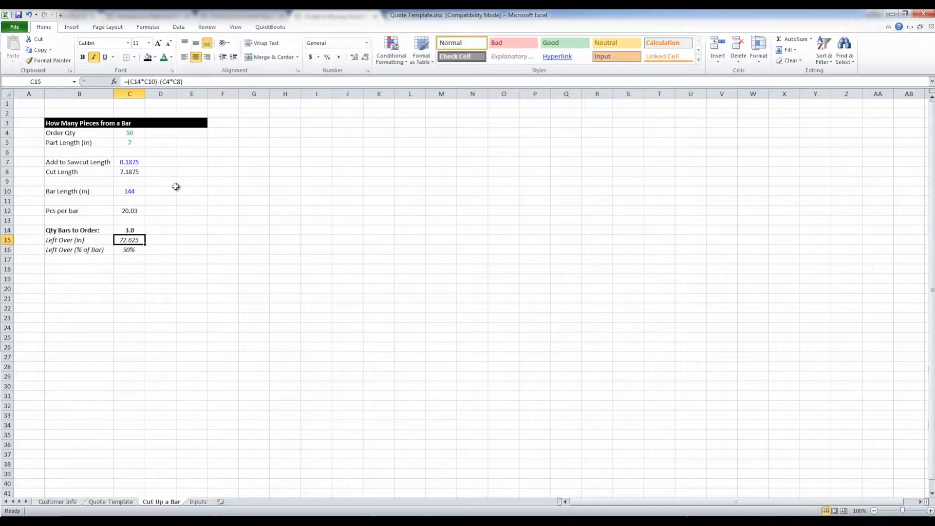
left_click(130, 162)
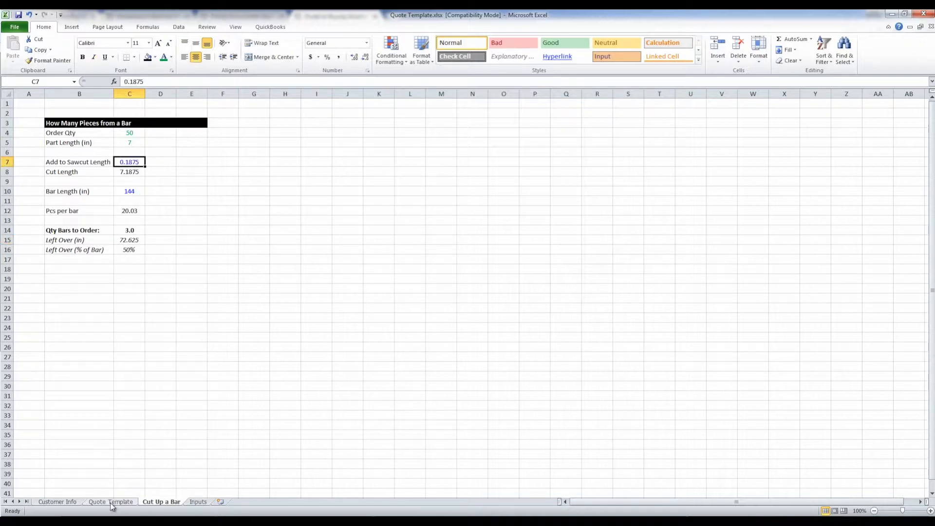
Step: Back on Quote Template, review Number of Bars (3), $72.53 per bar and $217.60 Total Material Cost
left_click(110, 502)
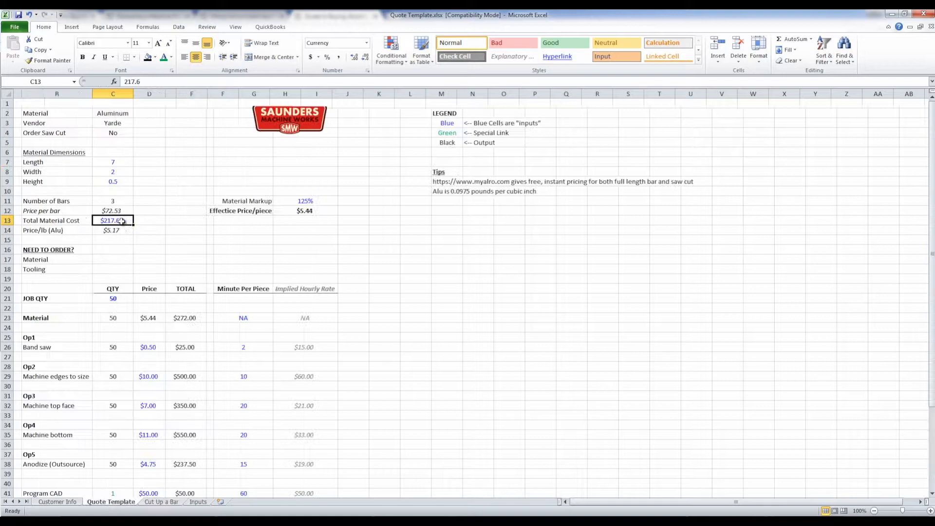
left_click(57, 220)
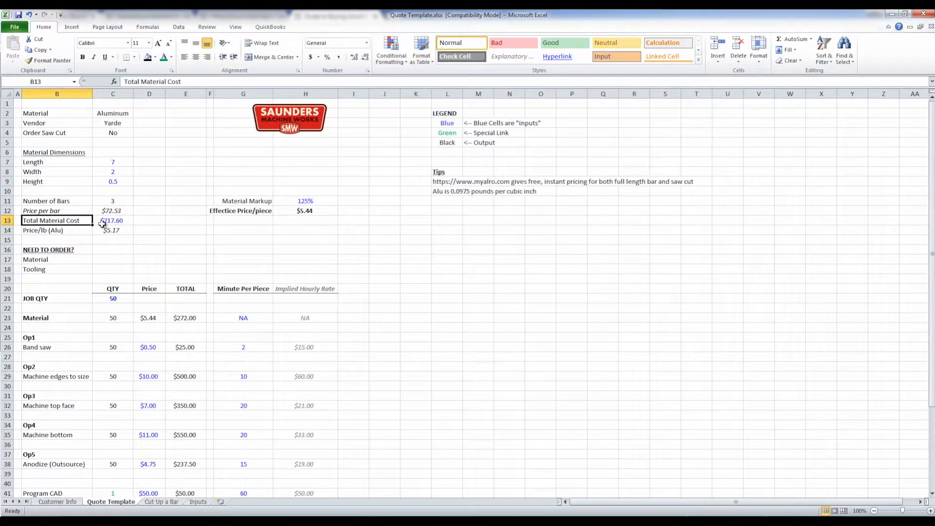
left_click(113, 220)
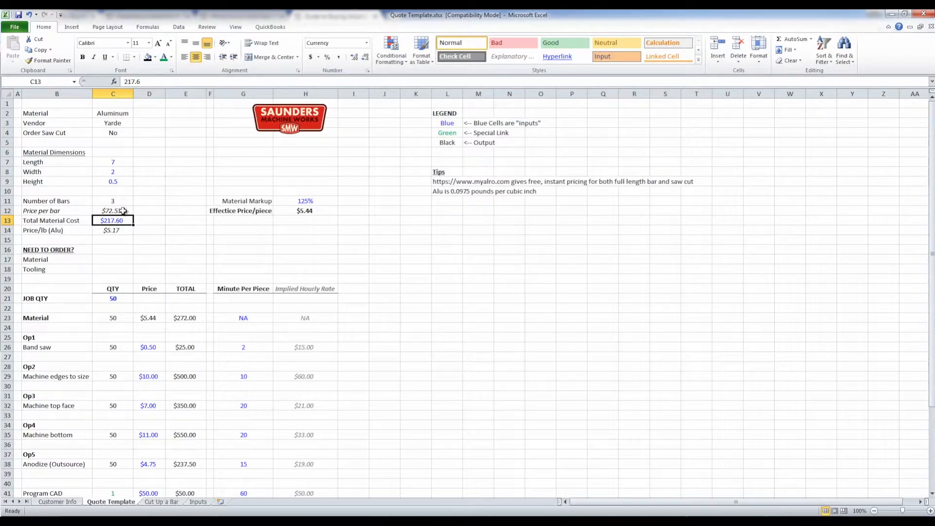
left_click(112, 201)
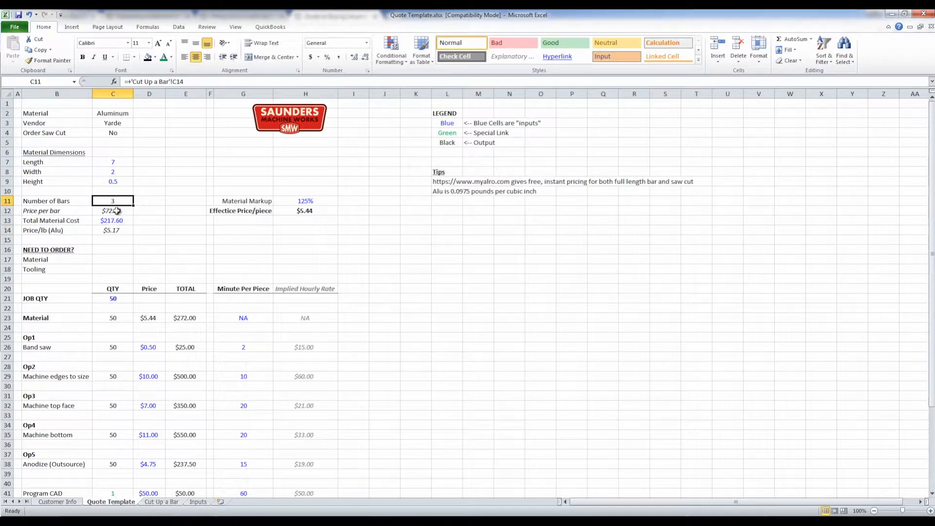
left_click(113, 210)
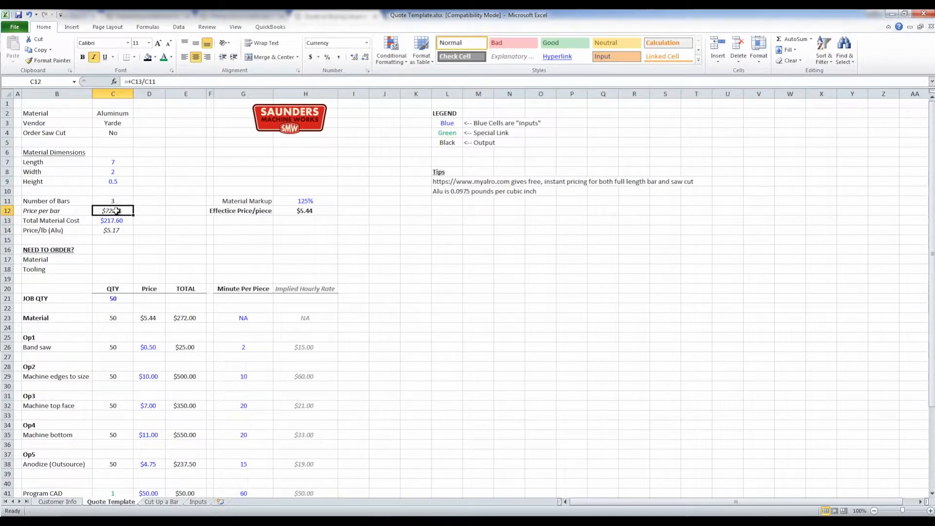
mouse_move(247, 412)
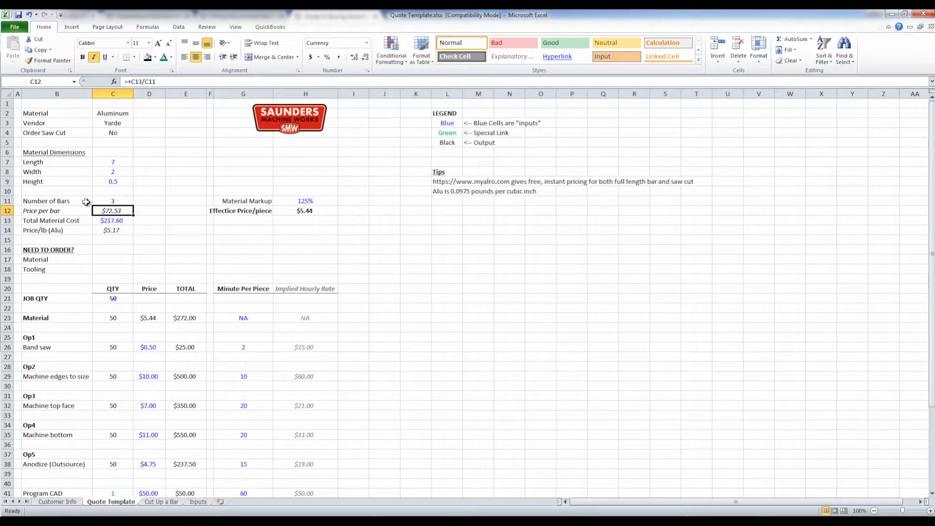
mouse_move(174, 431)
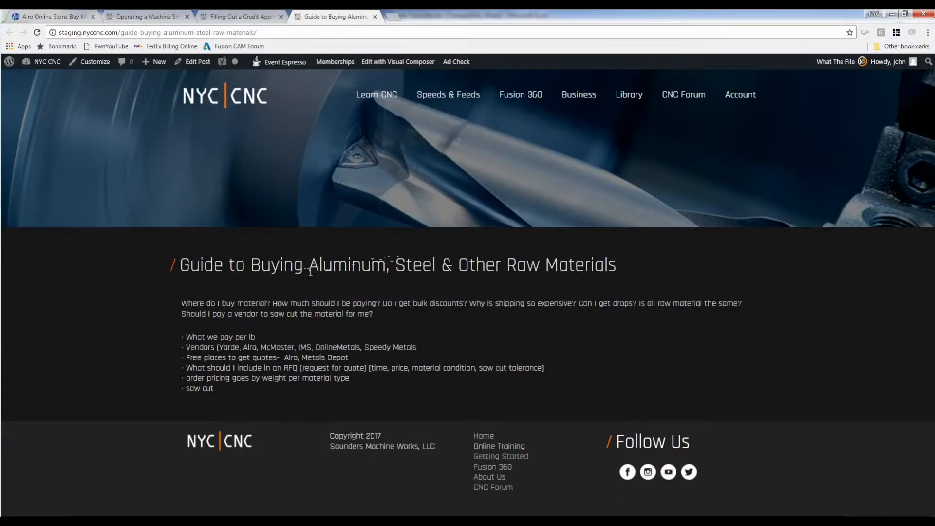
Step: Skim the NYC CNC vendor credit application article, then return to the Alro Online Store
left_click(239, 17)
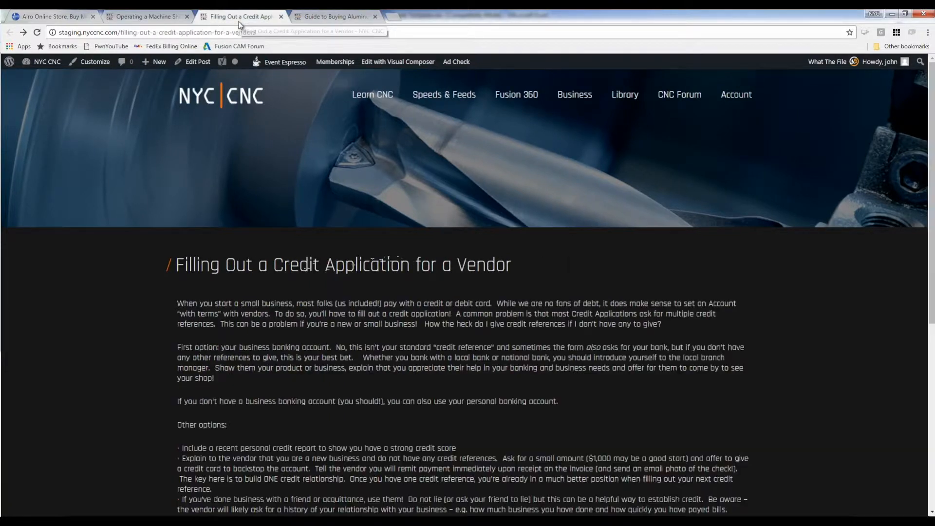
scroll("down", 3)
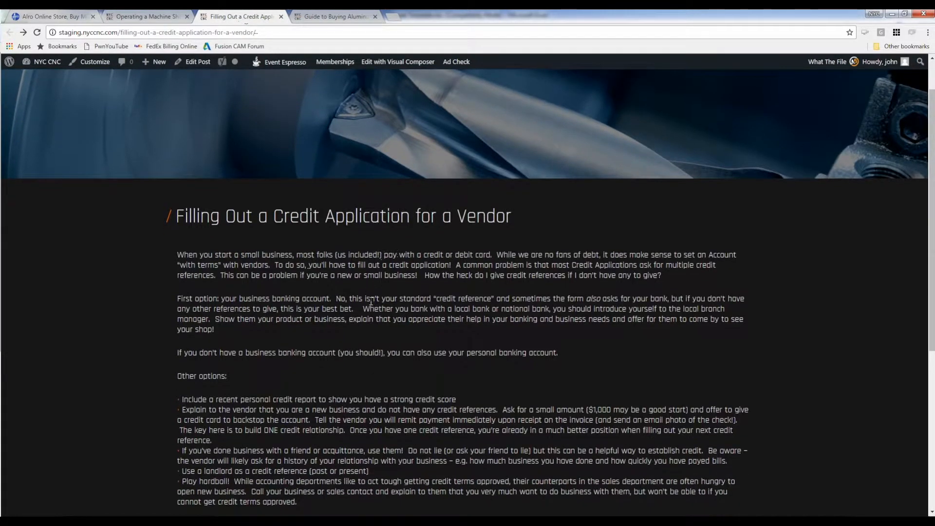
scroll("down", 3)
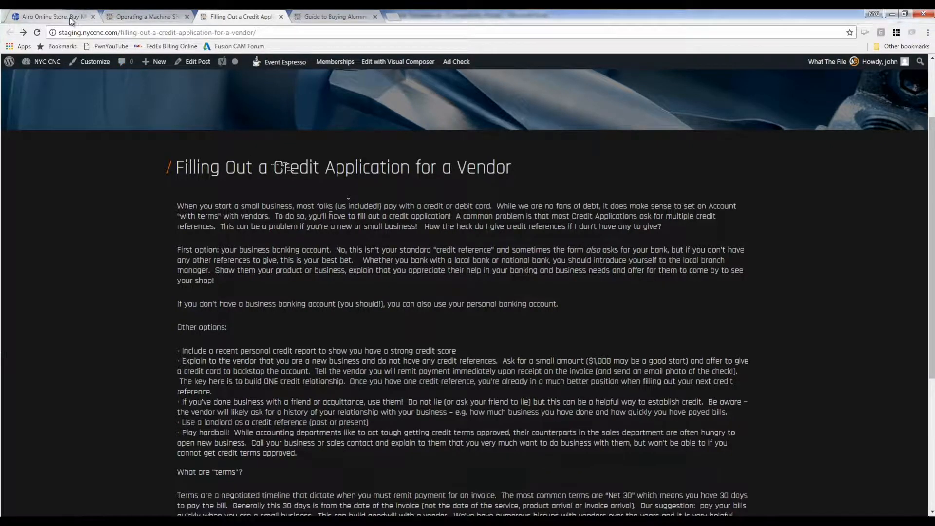
left_click(51, 17)
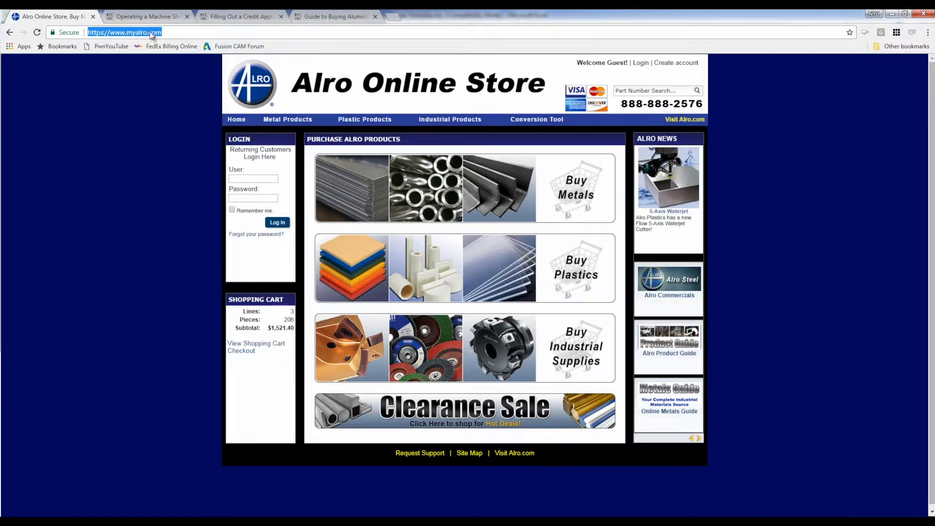
Step: Browse Buy Metals to Aluminum Bars and choose the 6061 extruded flat bar
left_click(286, 119)
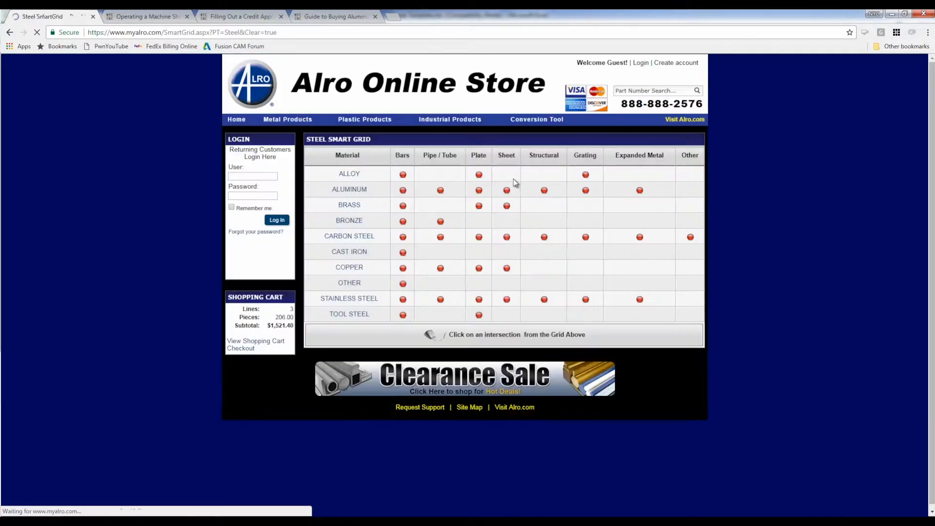
mouse_move(402, 190)
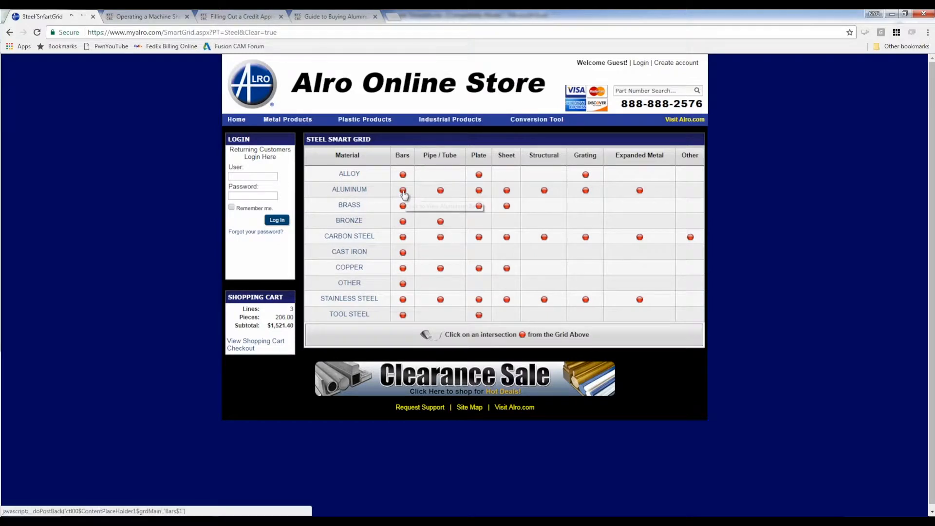
left_click(402, 190)
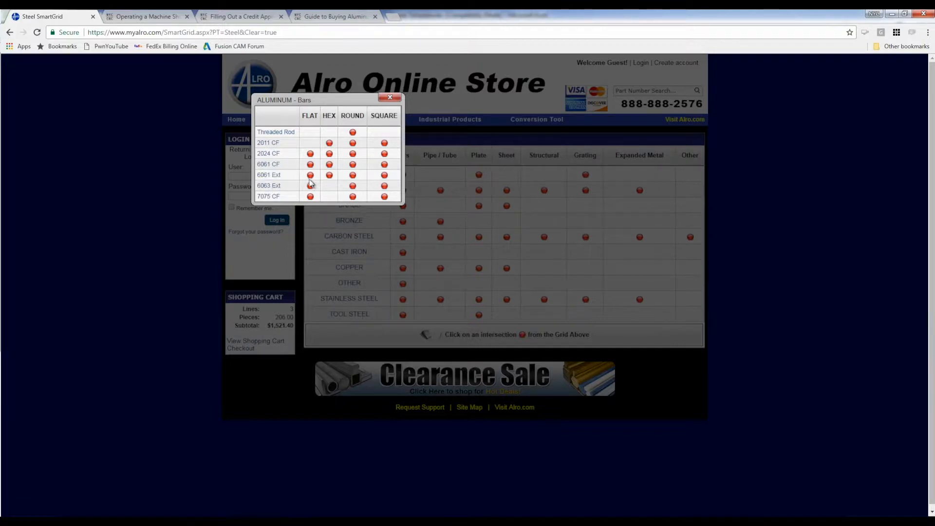
left_click(310, 174)
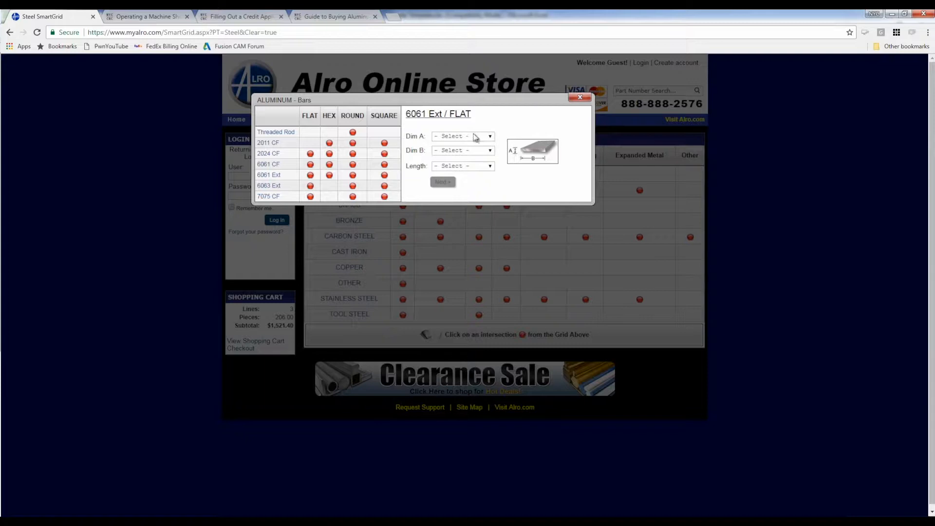
Step: Set Dim A 1/2, Dim B 2, Length 12 FT, find the matching bar and set the bar quantity
left_click(461, 135)
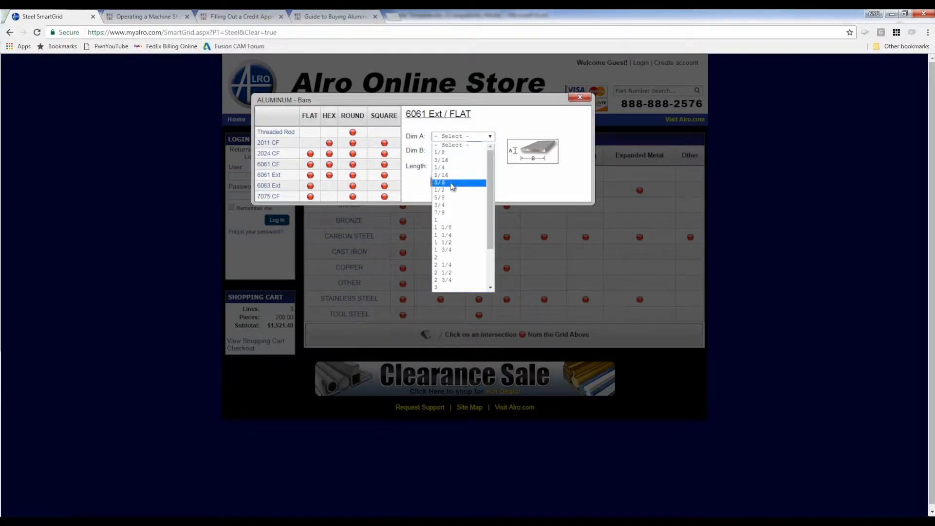
left_click(440, 190)
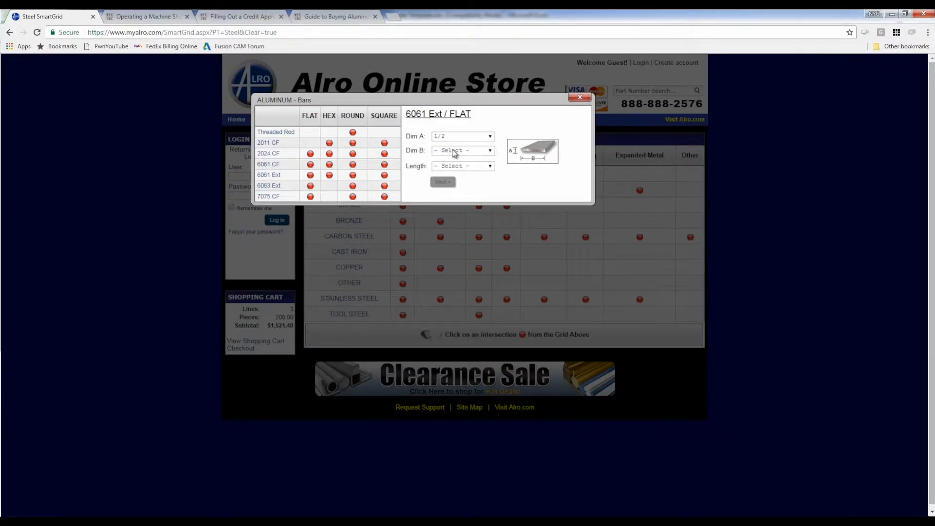
left_click(462, 150)
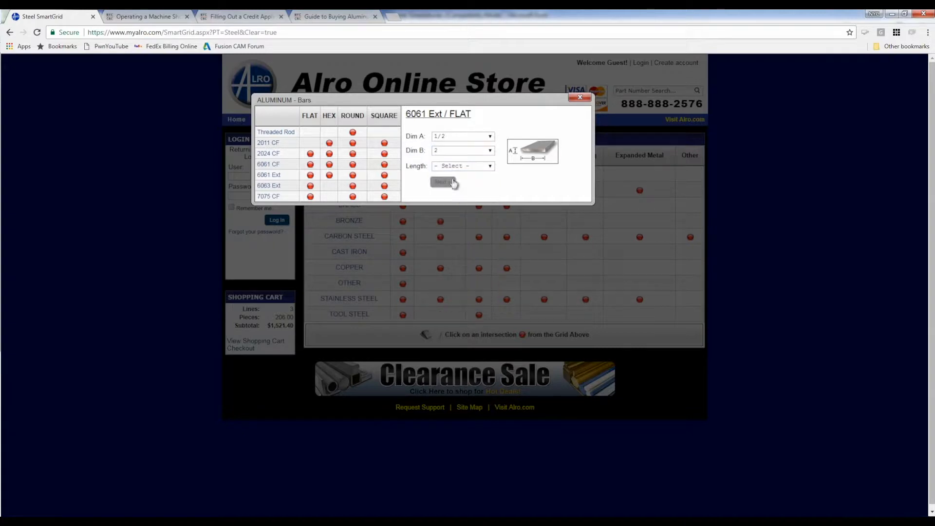
left_click(462, 166)
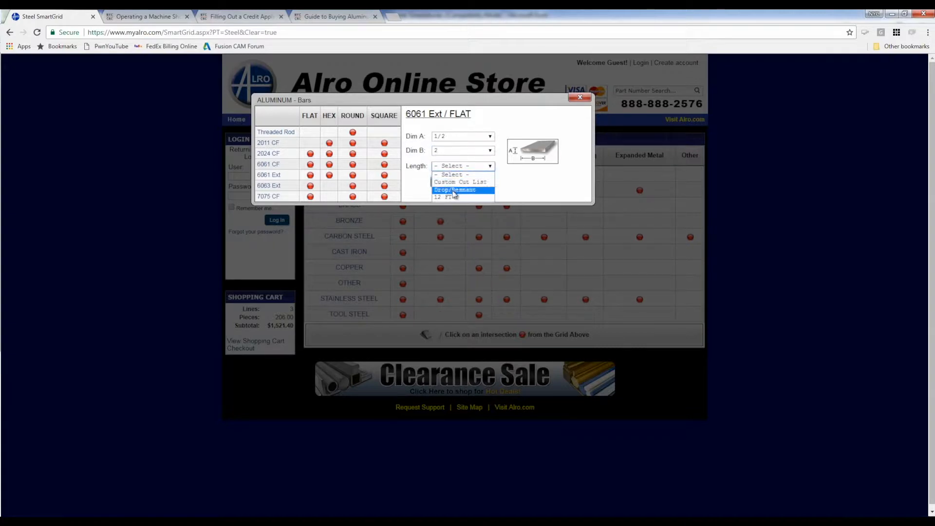
left_click(450, 197)
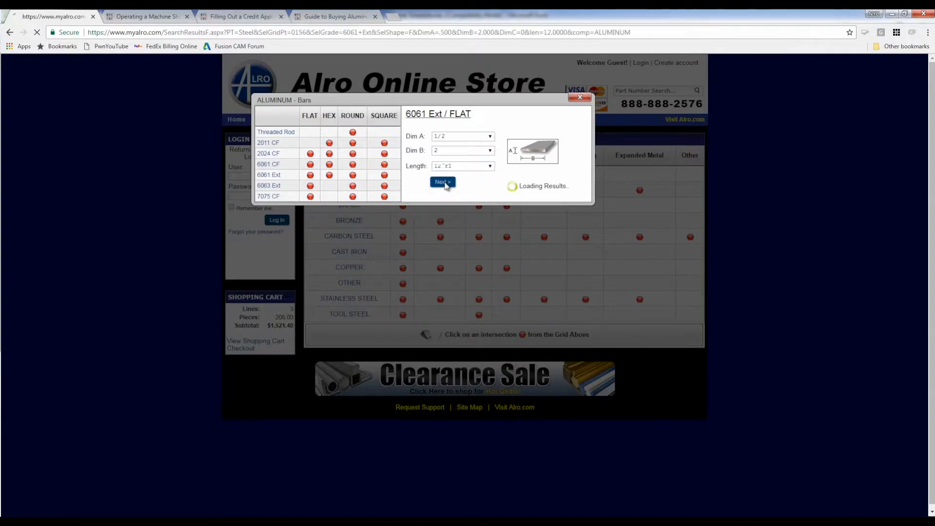
left_click(441, 183)
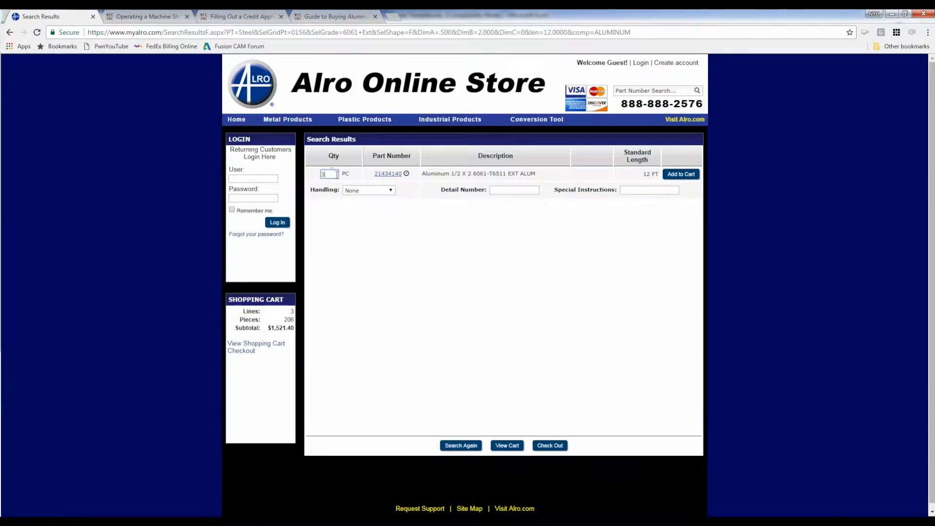
left_click(507, 445)
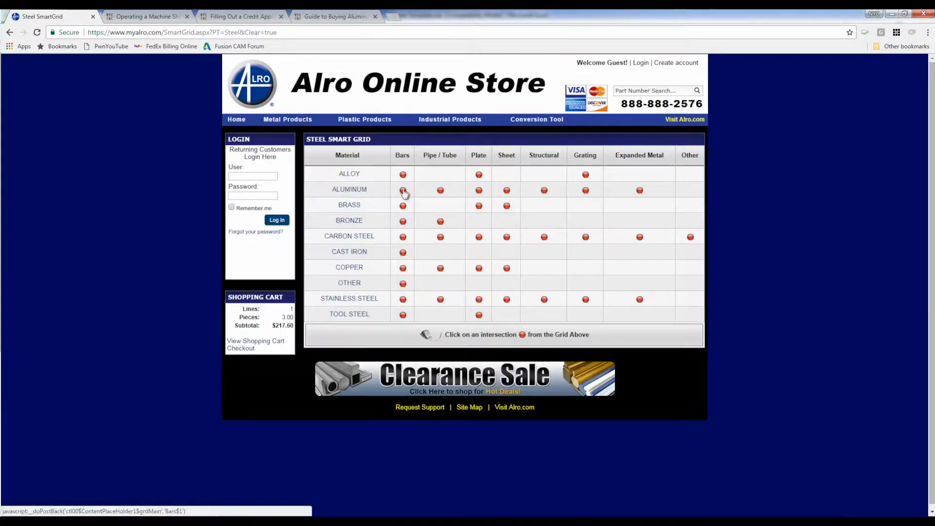
Step: Reselect 6061 flat bar at 1/2 x 2 with a Custom Cut List length and continue to cut-to-size
left_click(402, 190)
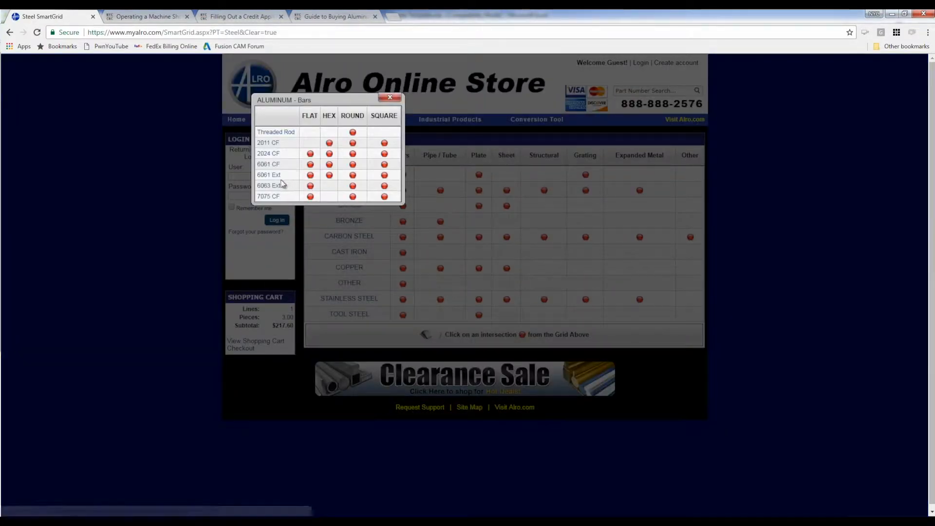
left_click(310, 175)
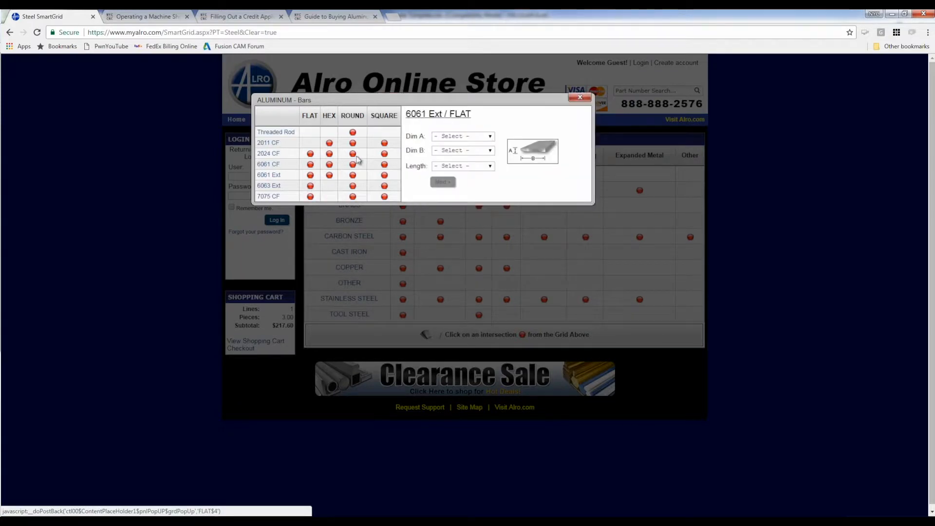
left_click(463, 137)
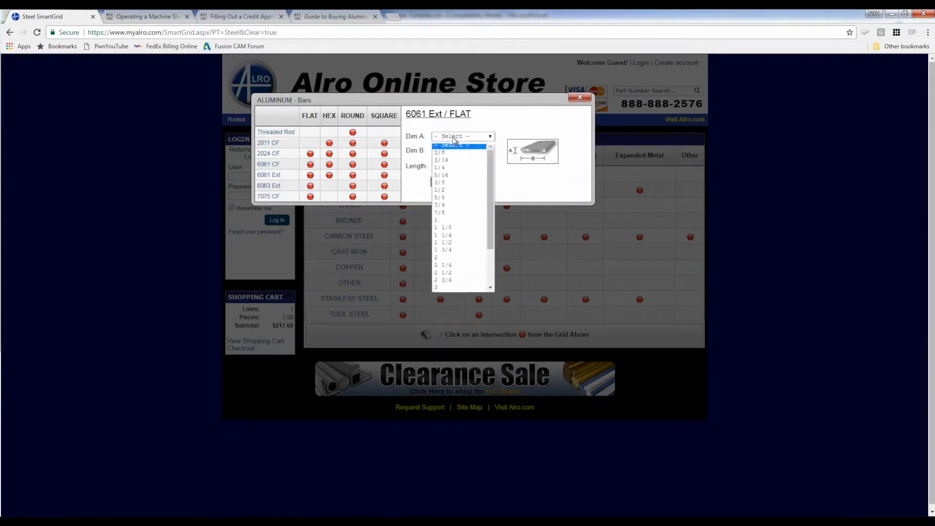
left_click(440, 190)
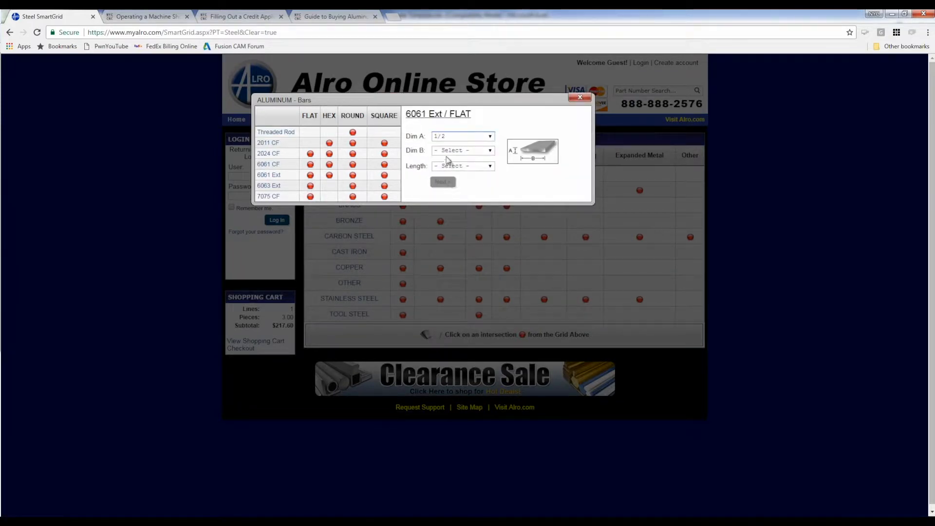
left_click(461, 150)
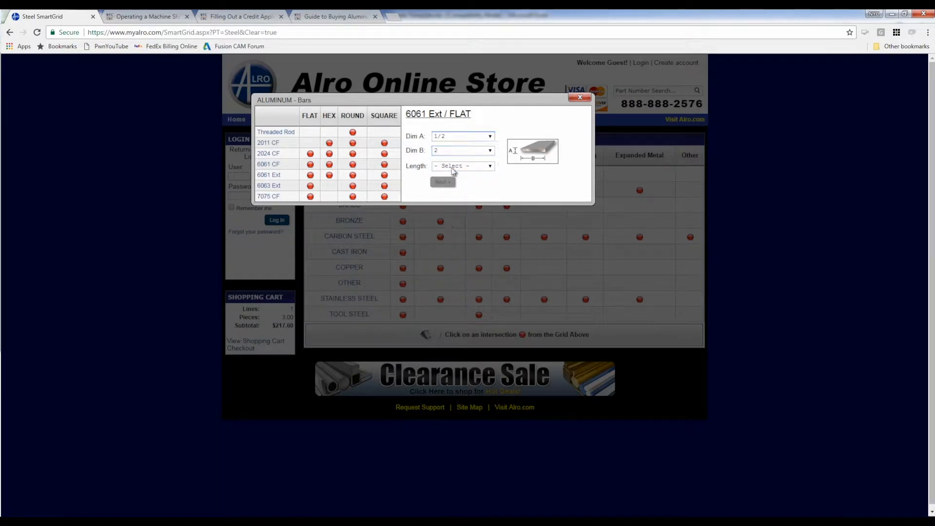
left_click(462, 166)
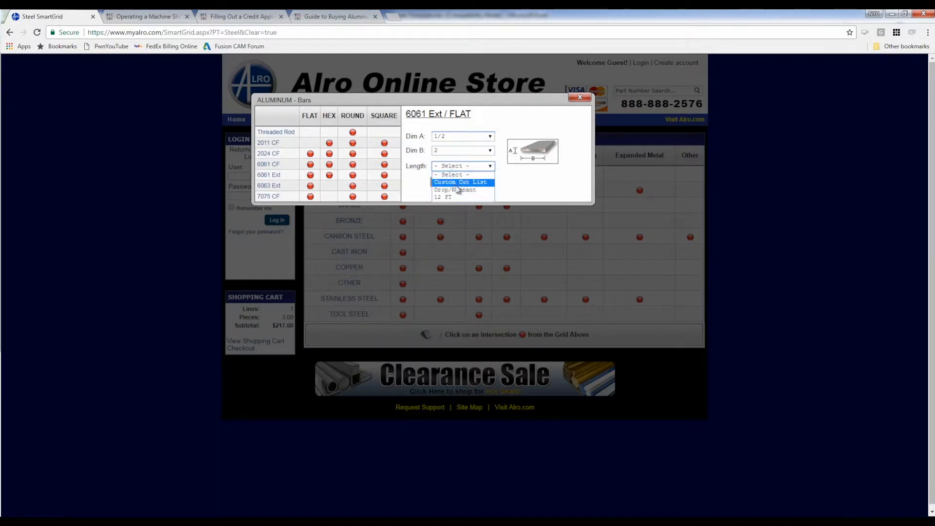
left_click(460, 182)
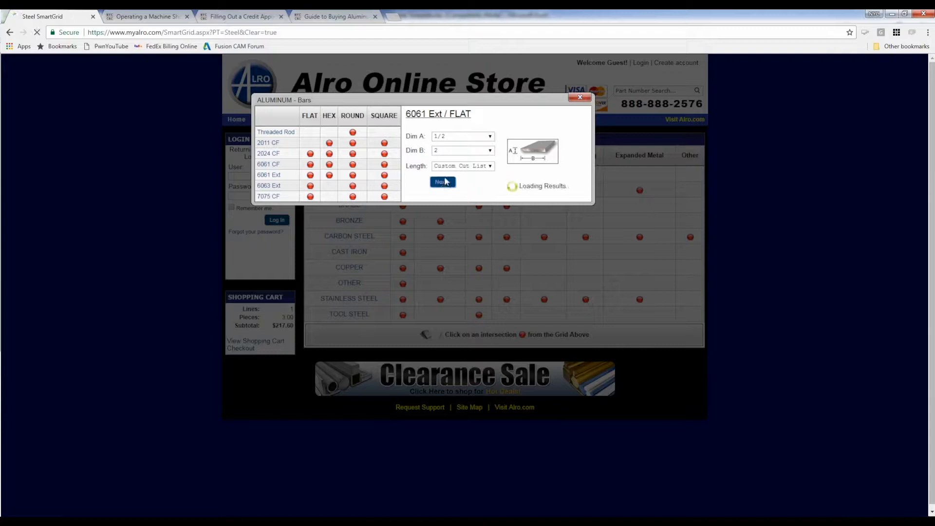
left_click(439, 181)
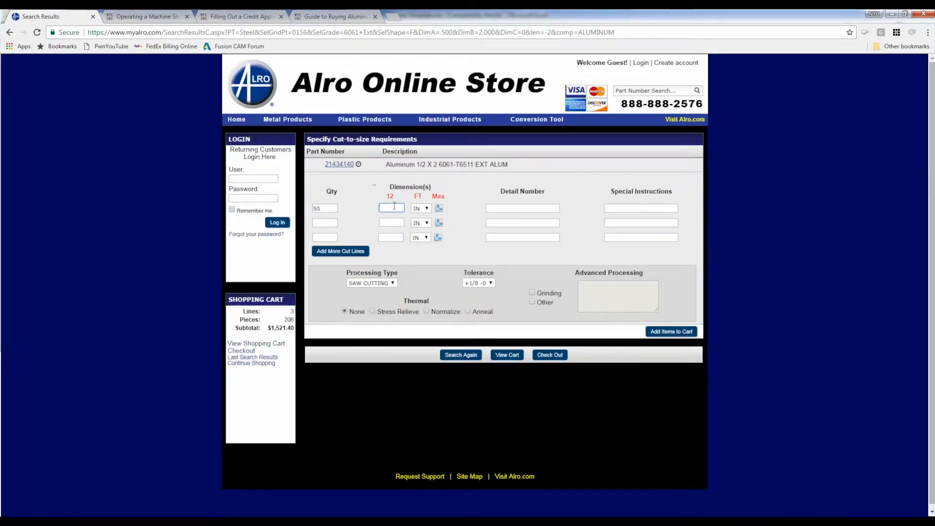
Step: Enter a 7.125 in cut length for the 50 pieces and add them to the cart ($236.99)
type("7.125")
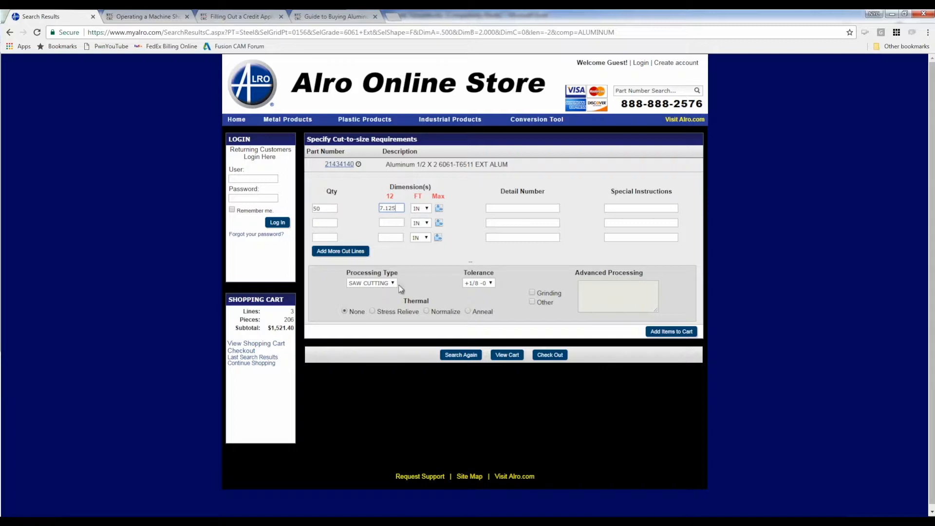
mouse_move(472, 290)
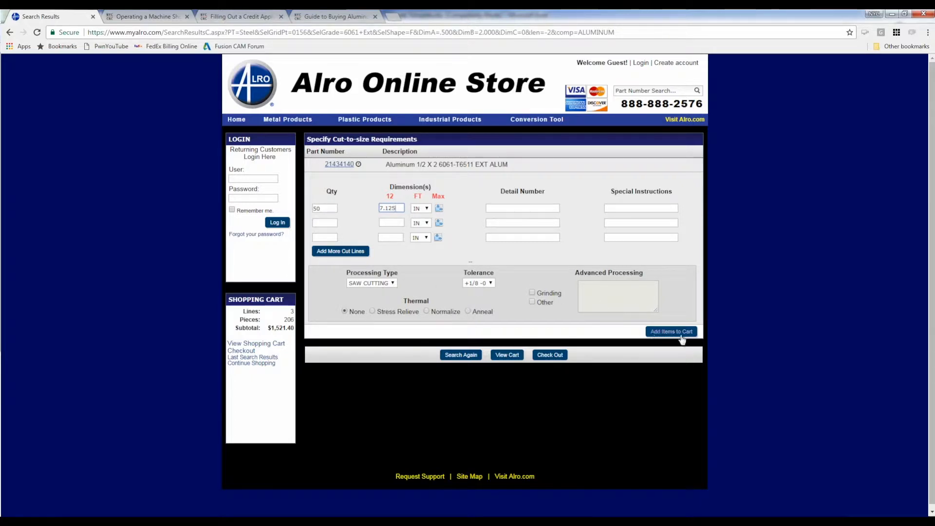
left_click(671, 331)
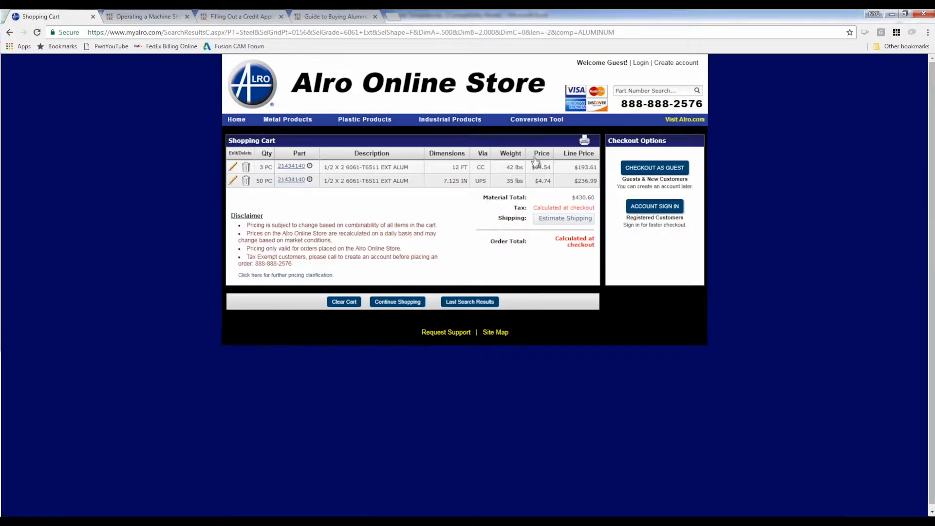
mouse_move(524, 167)
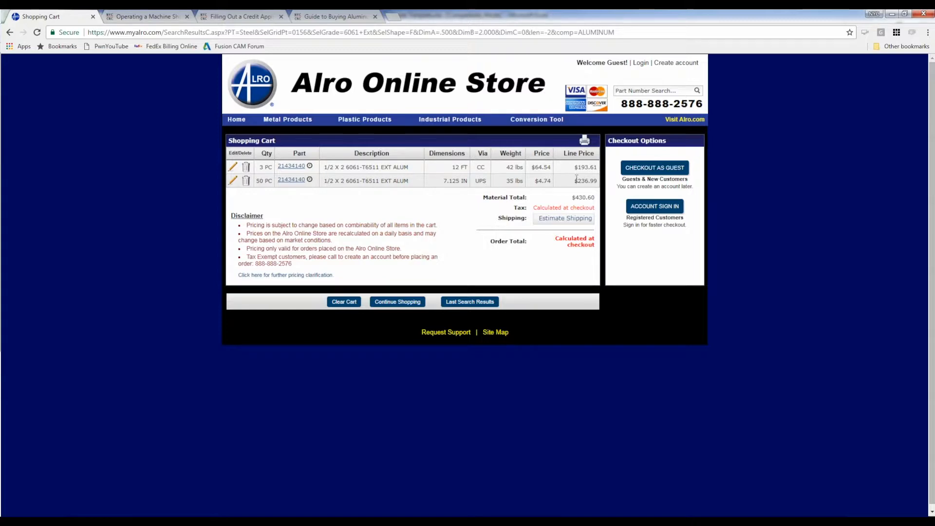
mouse_move(381, 168)
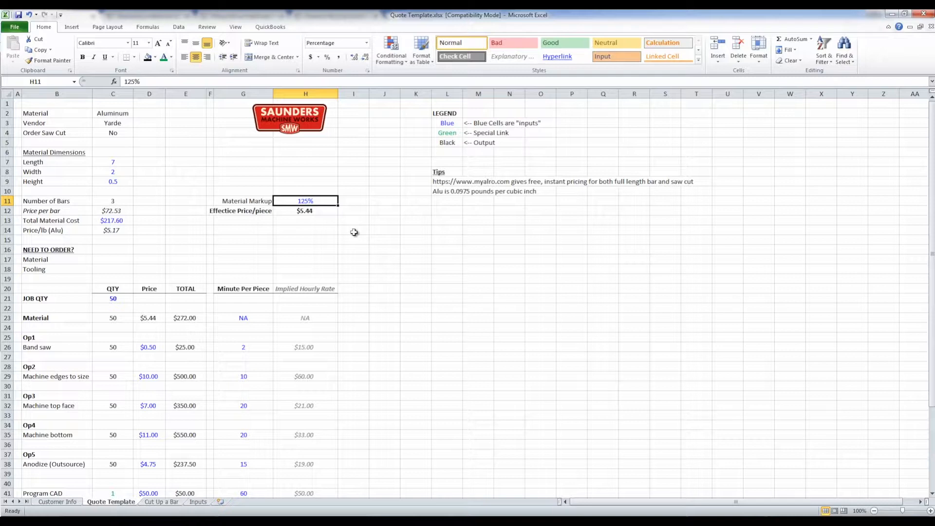
mouse_move(340, 236)
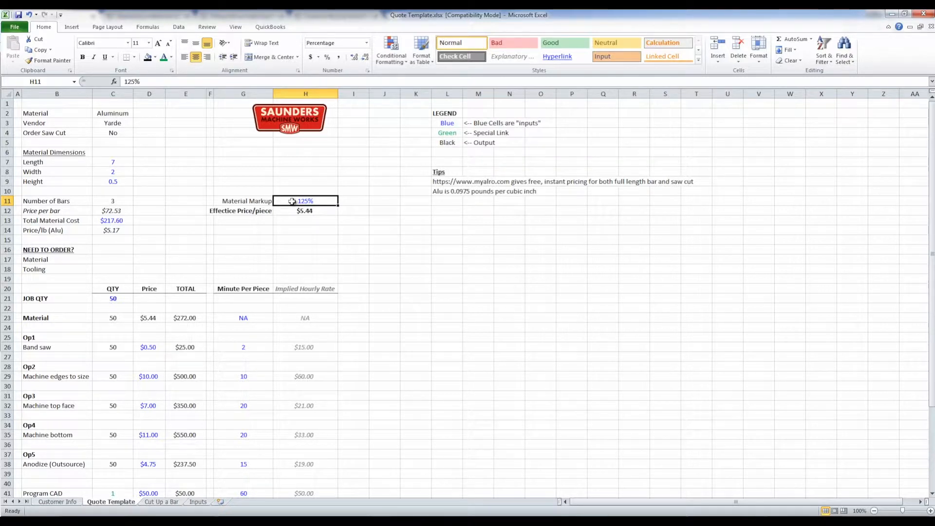
left_click(305, 210)
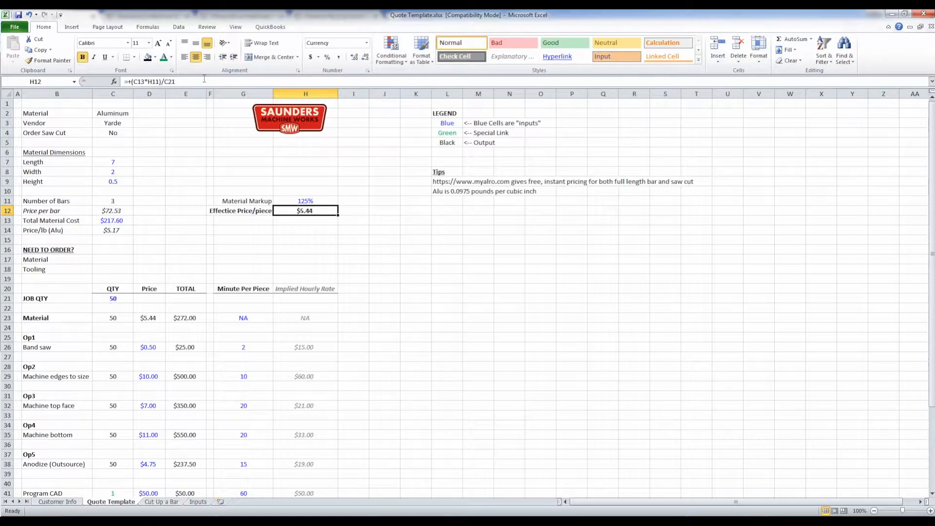
double_click(305, 211)
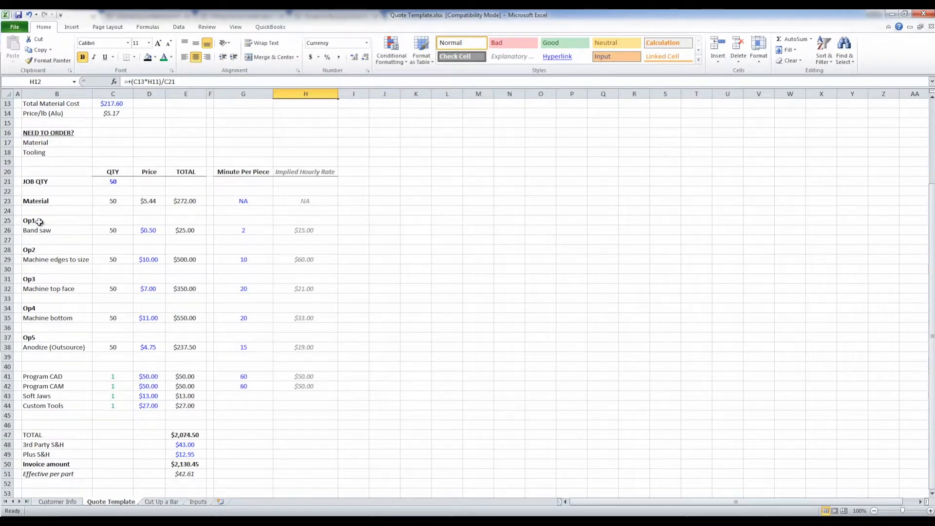
mouse_move(56, 230)
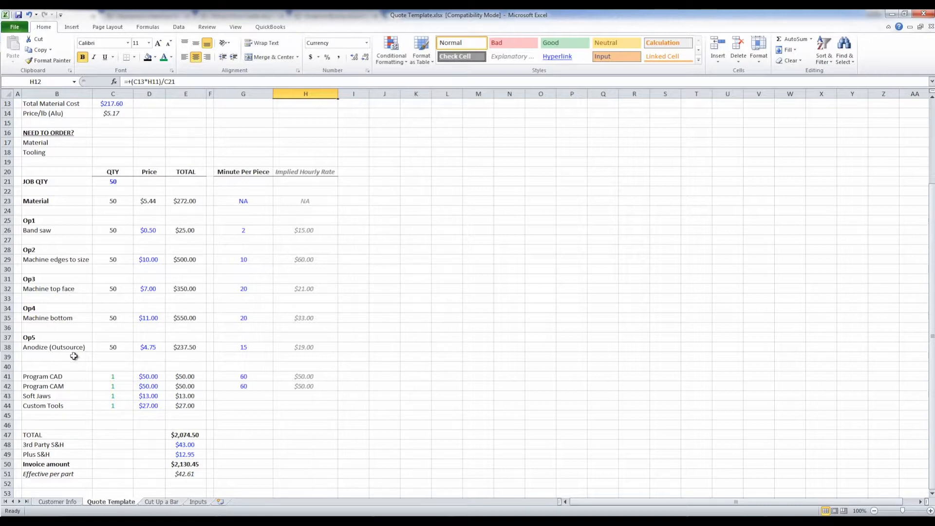
mouse_move(59, 347)
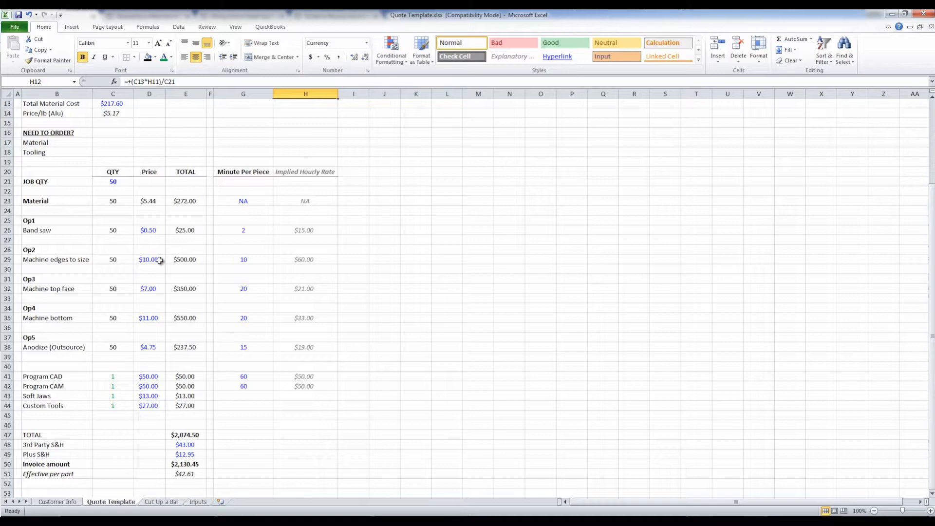
scroll("up", 3)
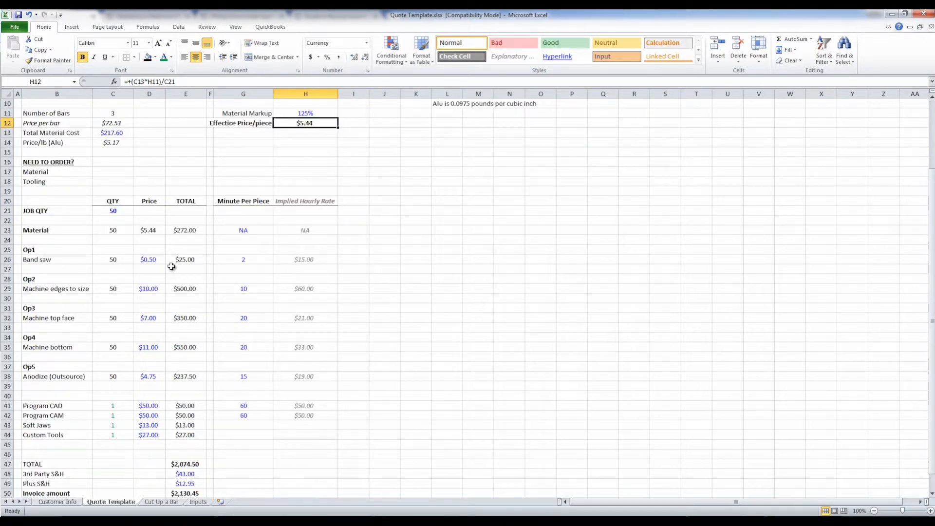
mouse_move(215, 265)
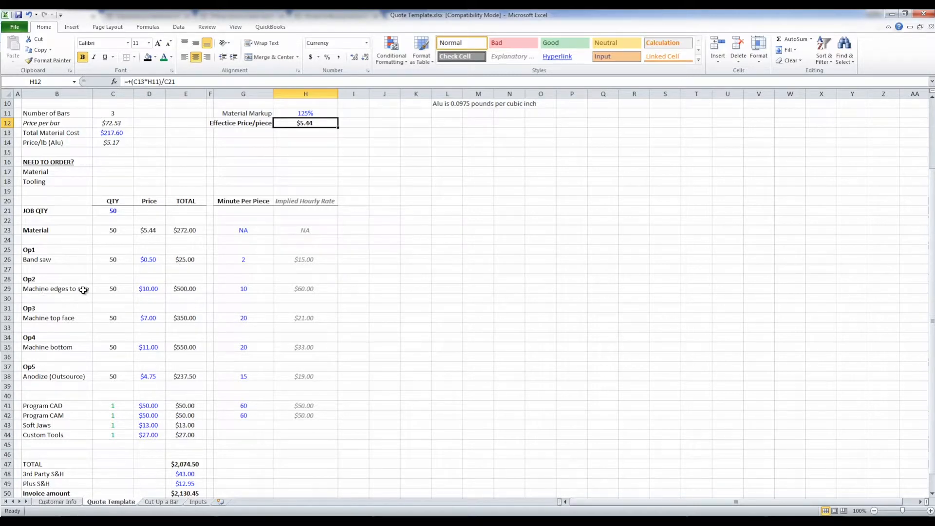
left_click(148, 288)
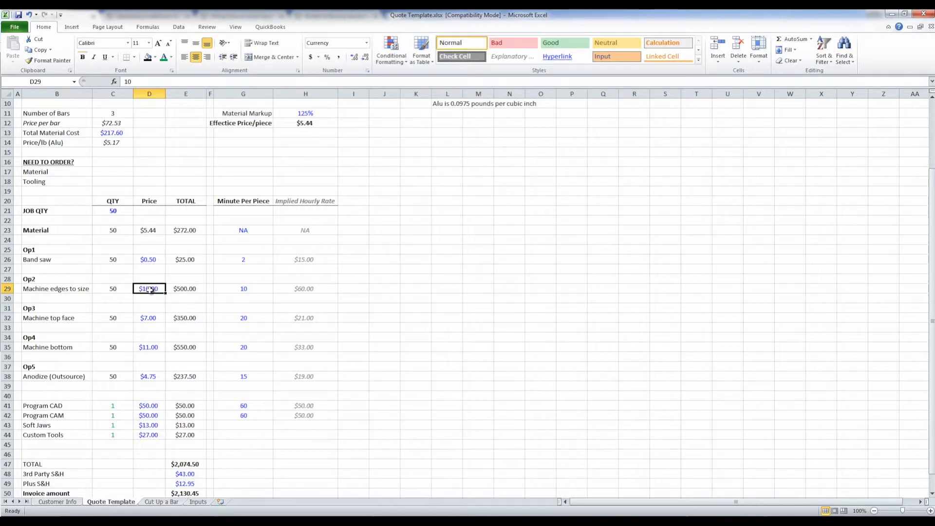
left_click(243, 289)
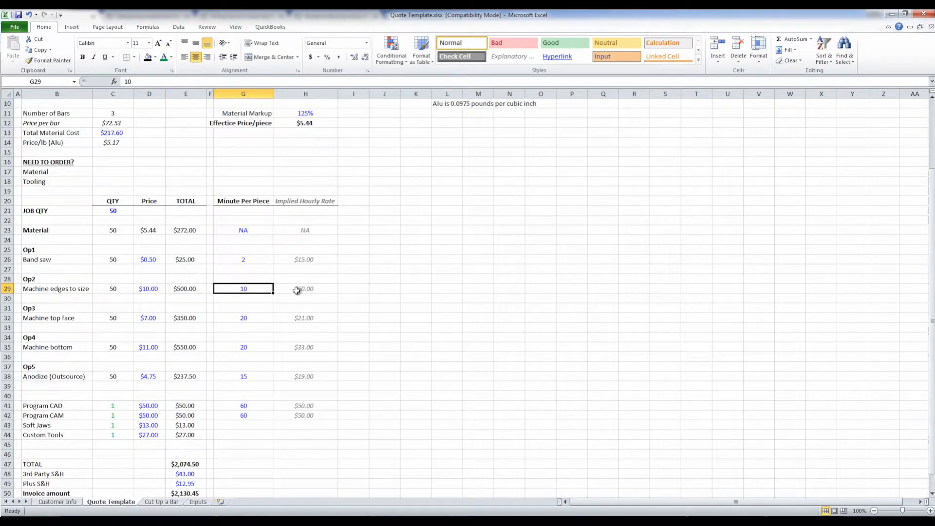
left_click(305, 288)
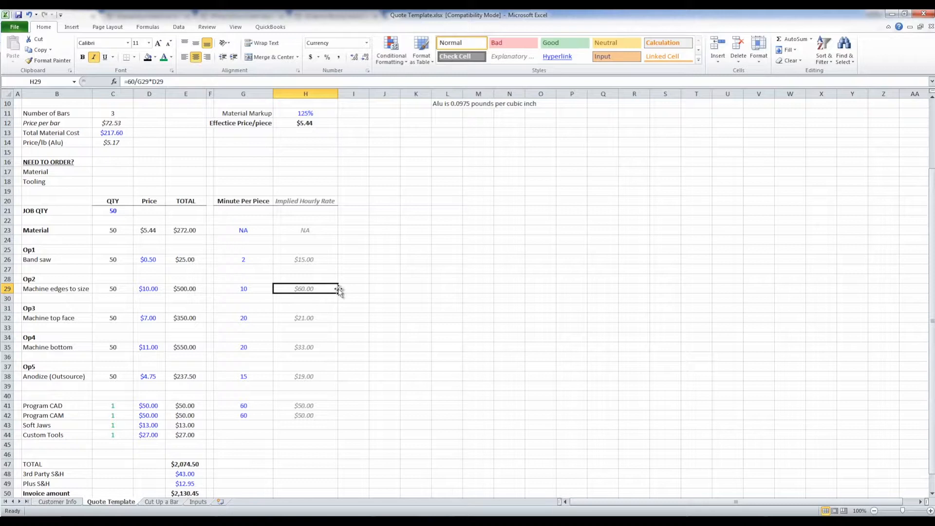
mouse_move(325, 288)
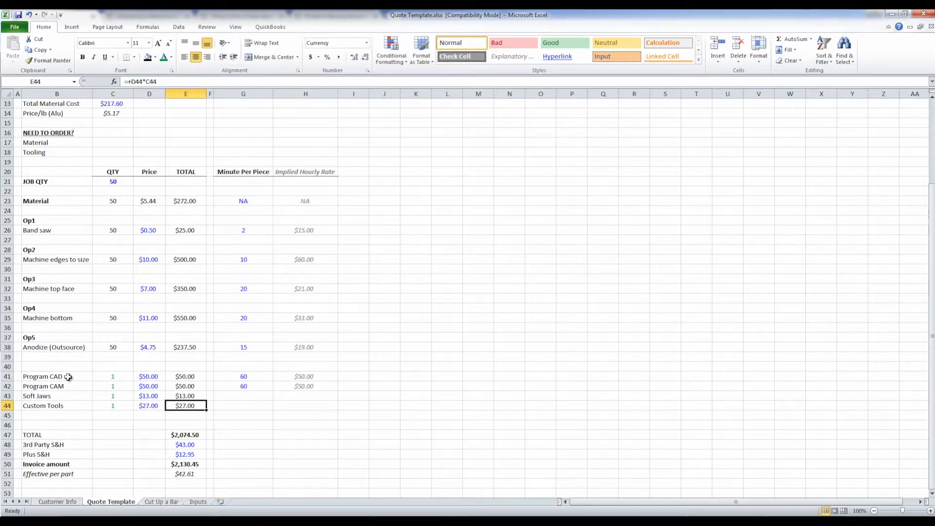
left_click(56, 376)
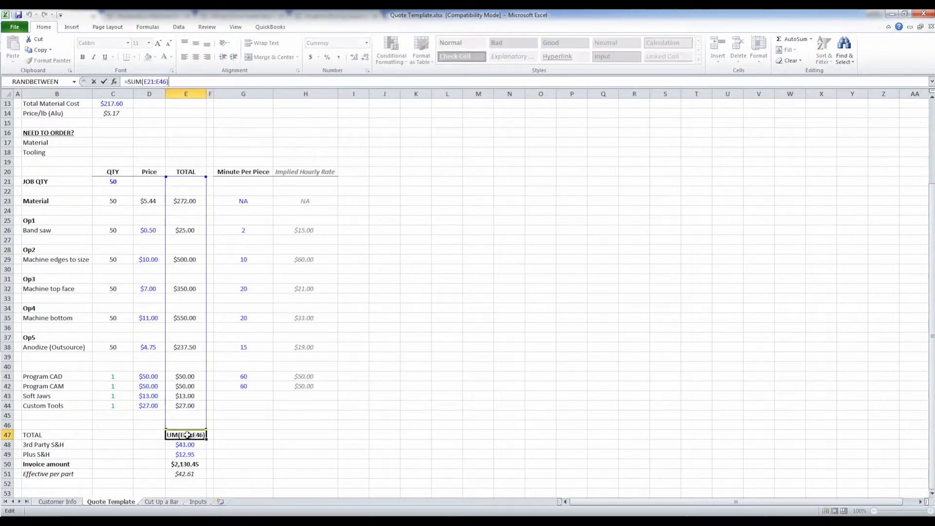
key("Return")
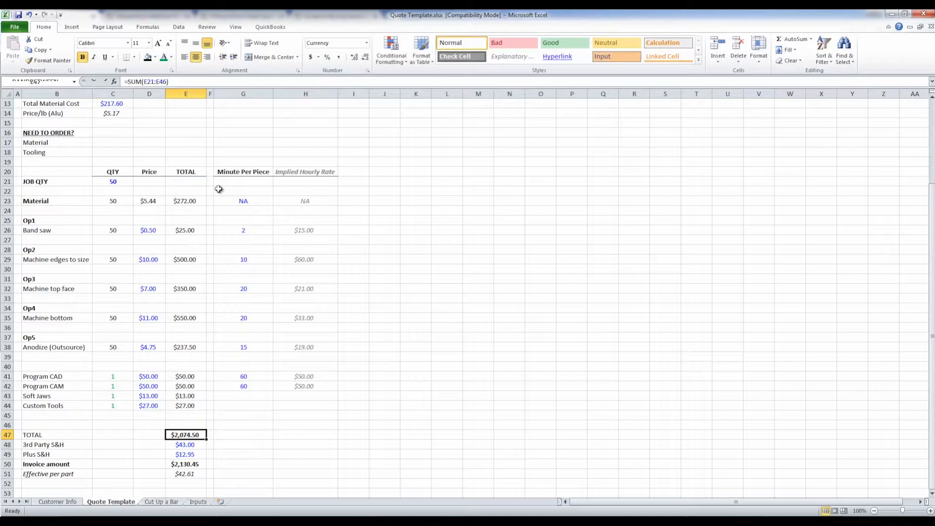
left_click(185, 445)
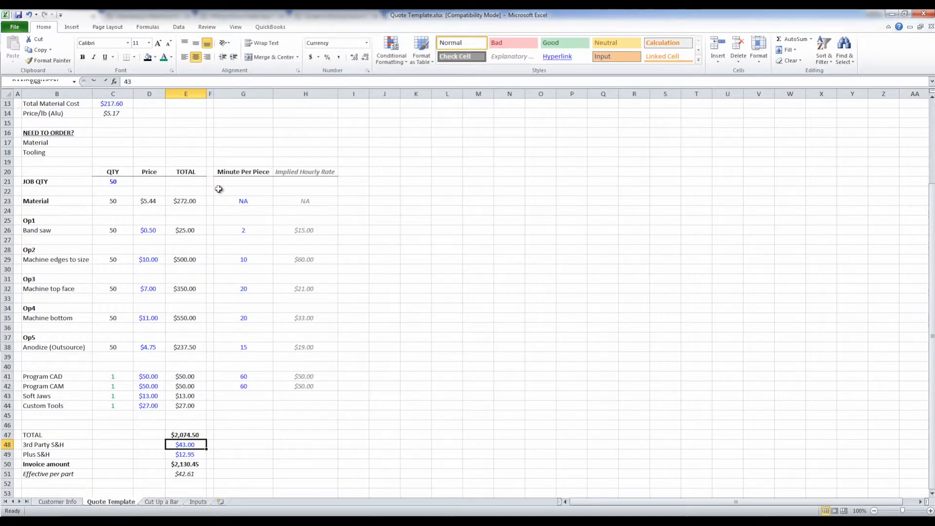
left_click(185, 464)
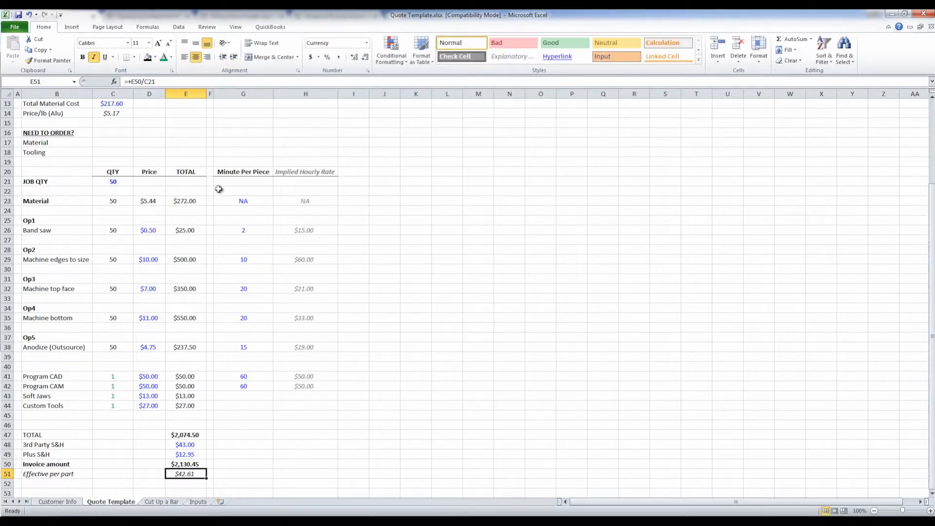
scroll("up", 3)
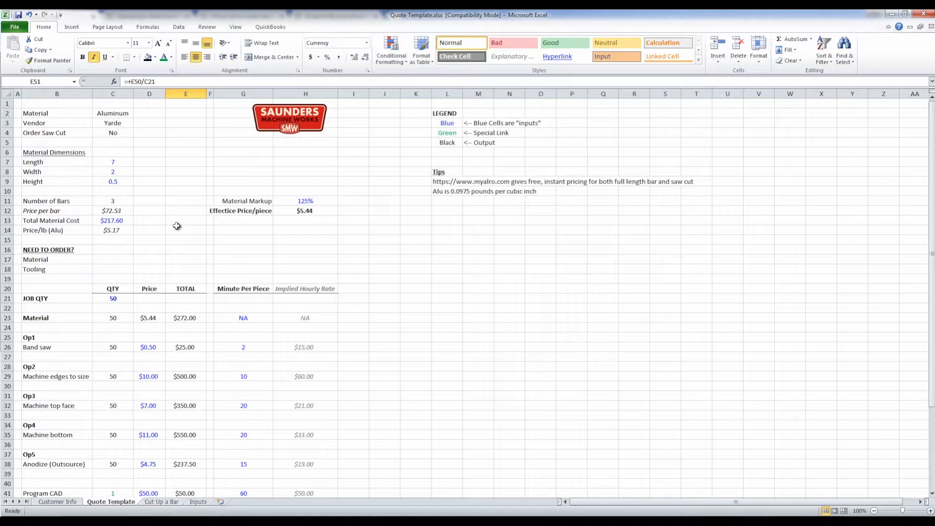
mouse_move(213, 260)
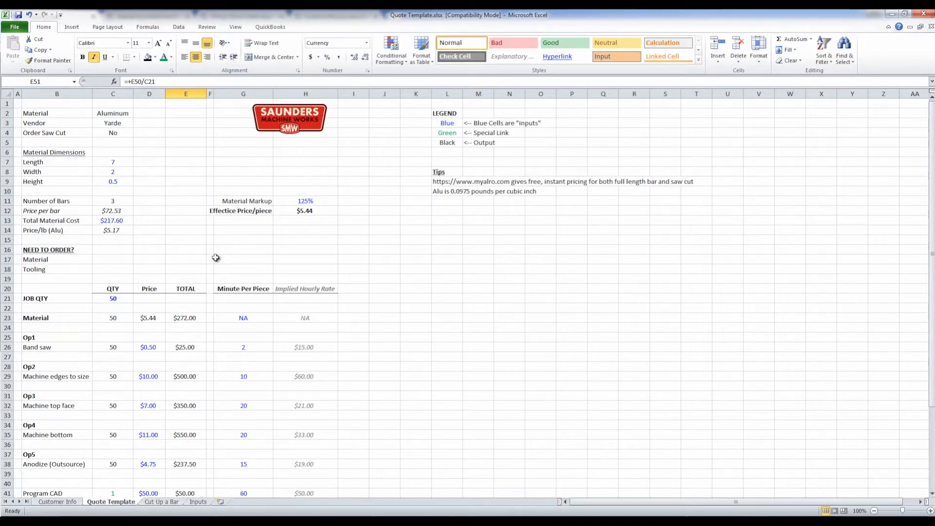
mouse_move(261, 234)
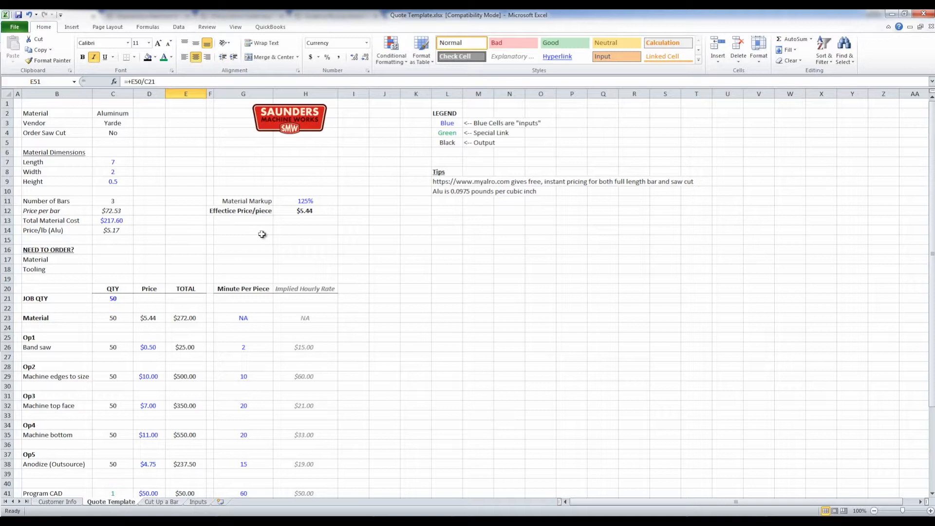
left_click(384, 151)
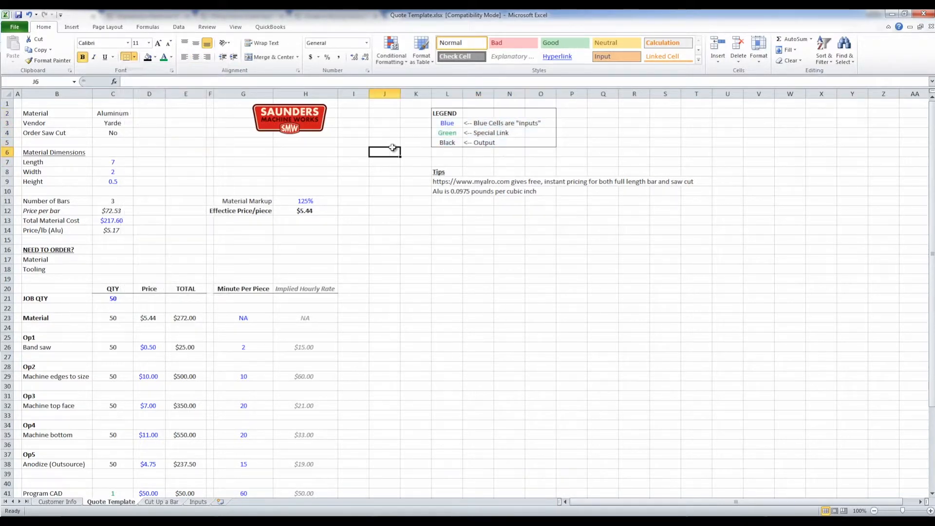
left_click(447, 123)
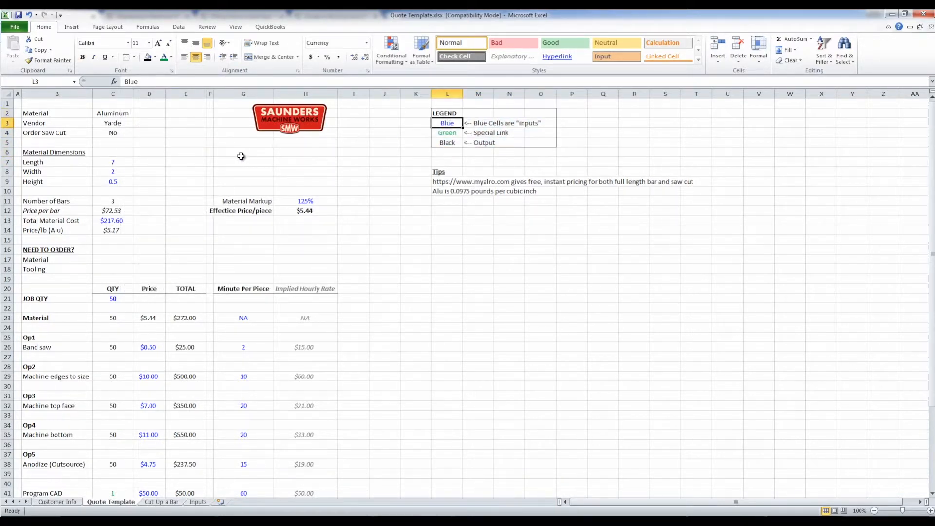
left_click(113, 161)
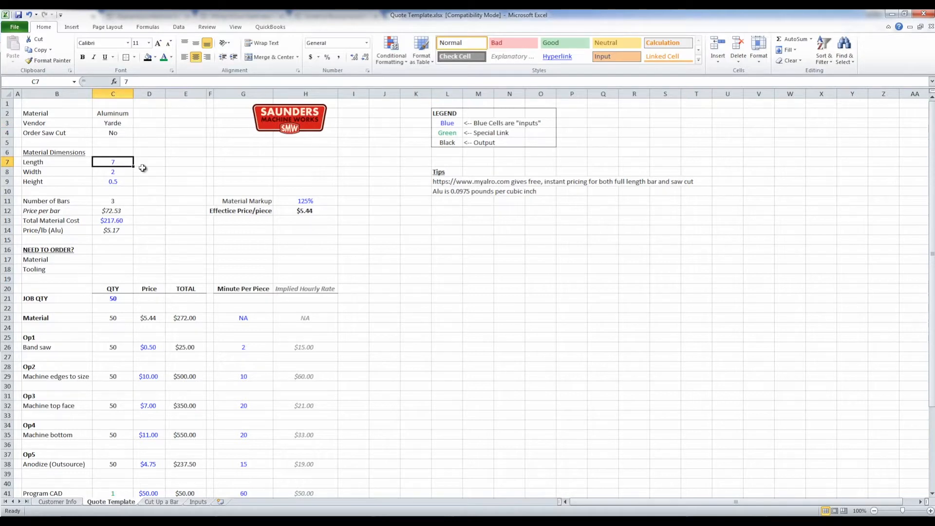
mouse_move(288, 219)
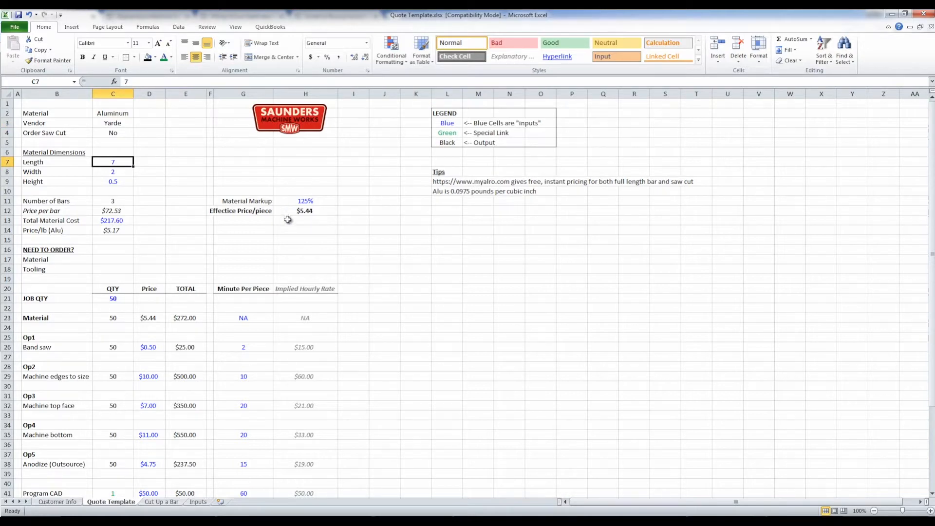
left_click(242, 230)
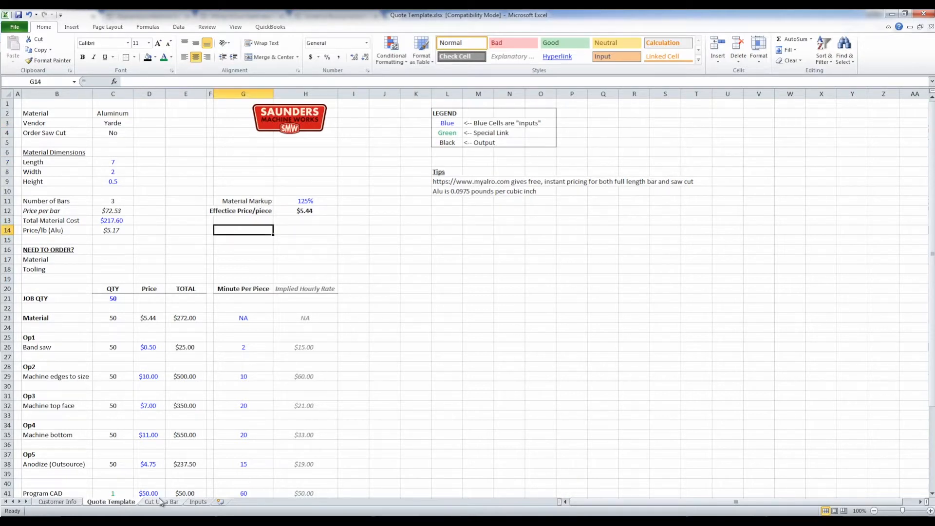
left_click(160, 502)
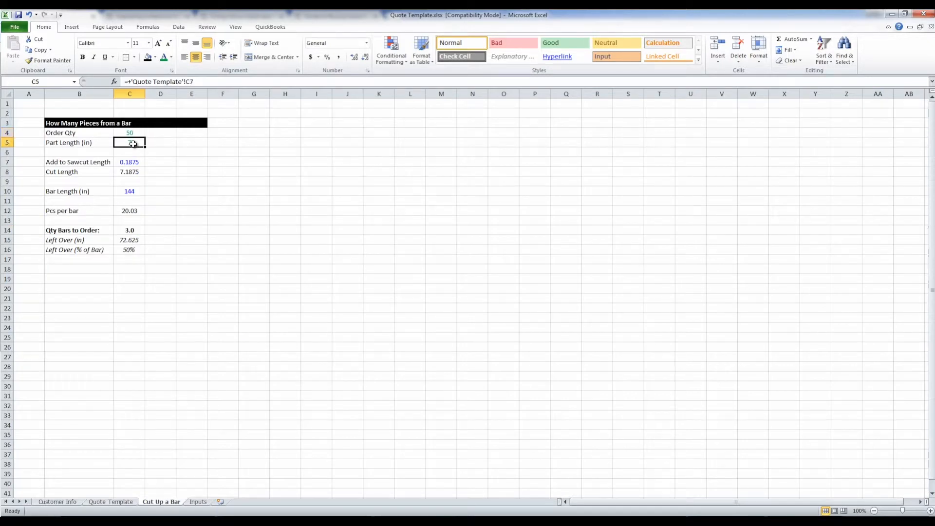
mouse_move(187, 145)
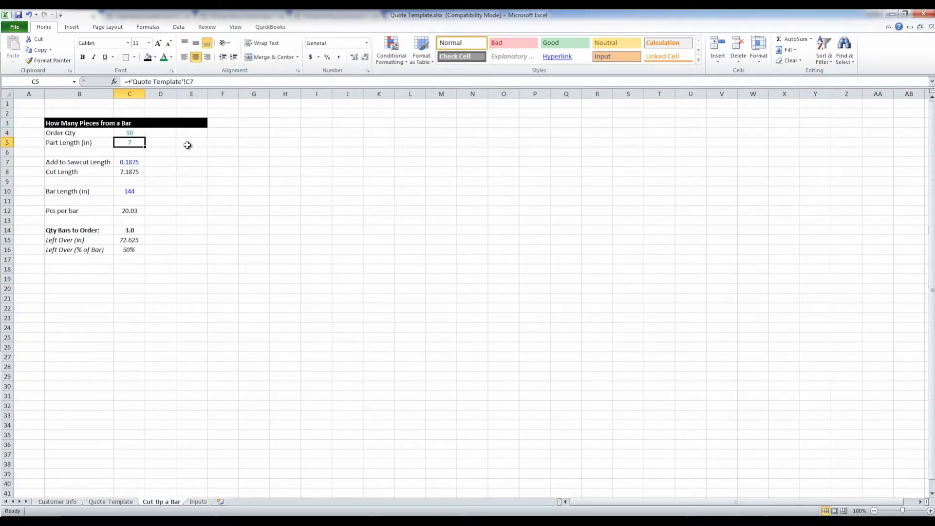
left_click(129, 133)
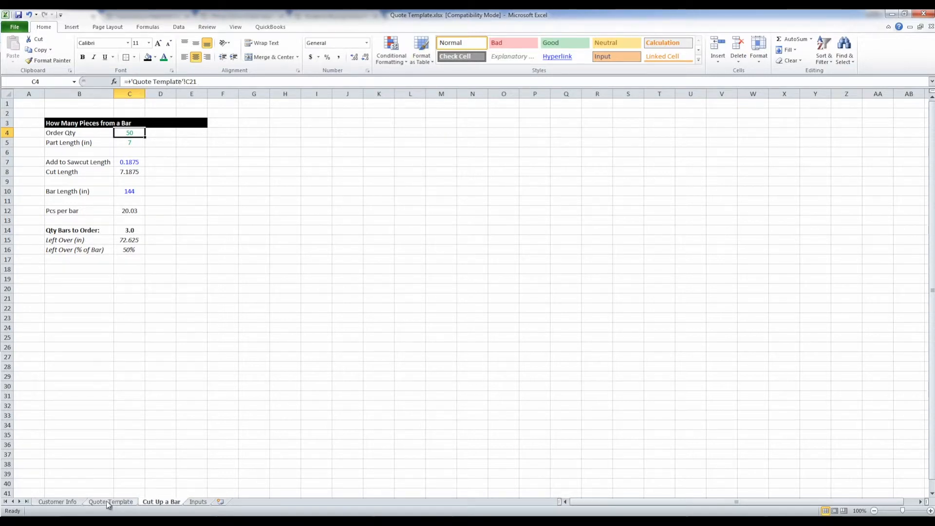
left_click(110, 502)
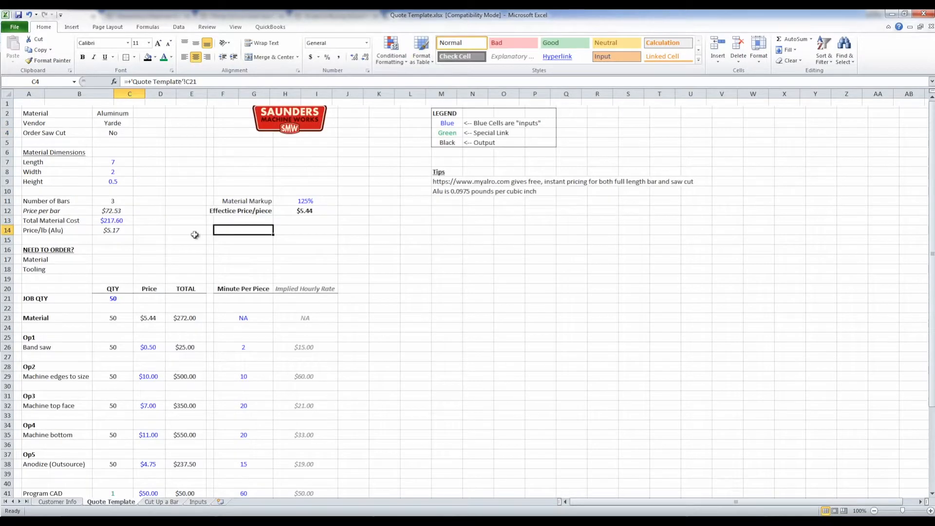
left_click(242, 230)
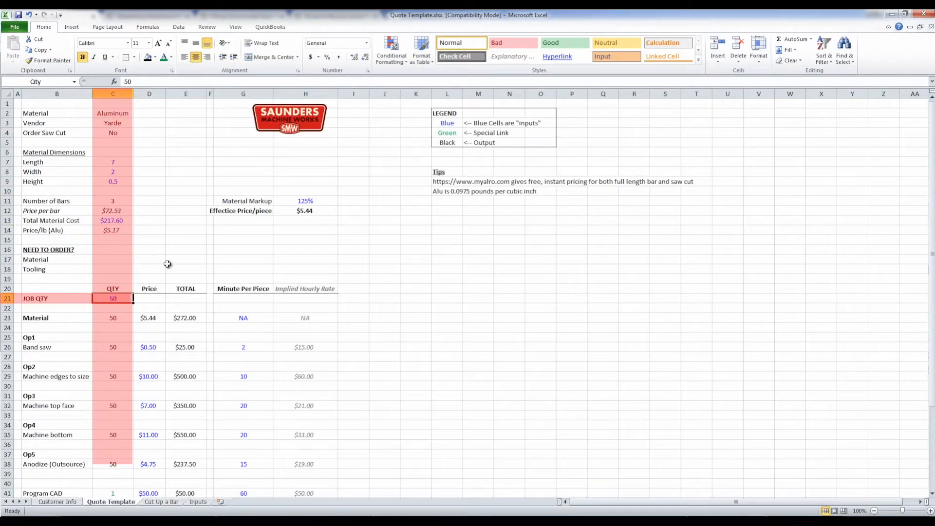
mouse_move(154, 262)
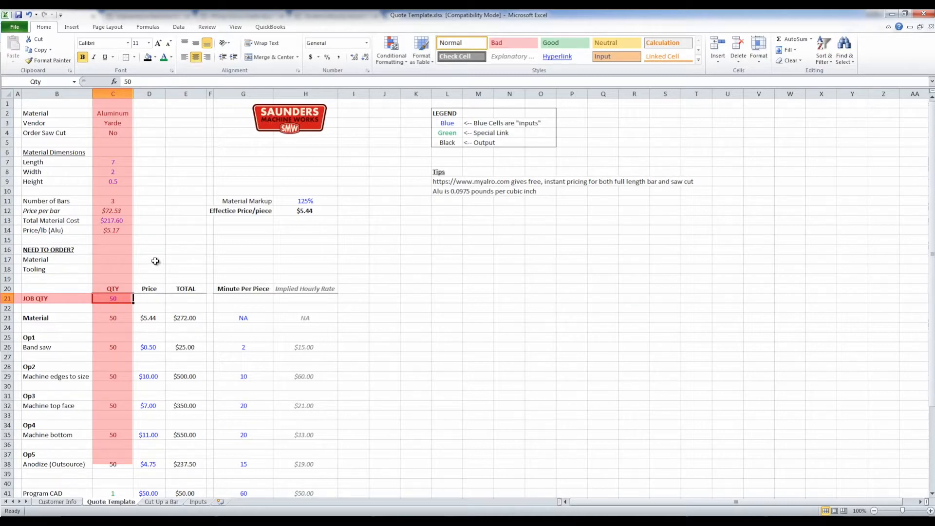
left_click(161, 501)
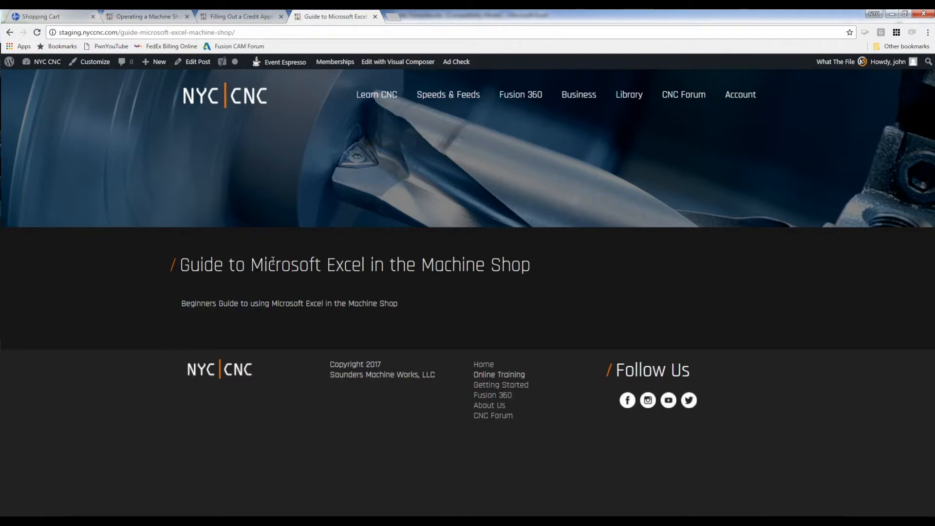
mouse_move(584, 264)
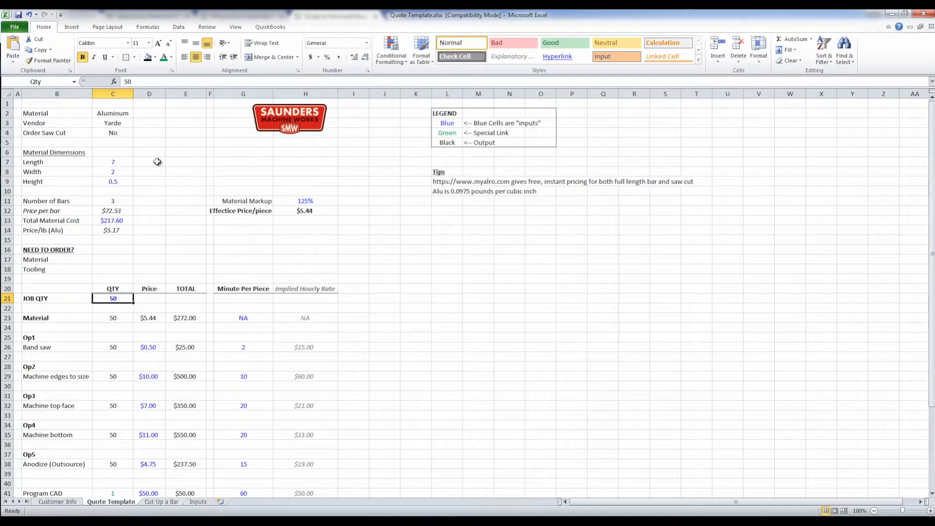
Step: Check C2's current Material choices and switch to the Inputs sheet
left_click(137, 113)
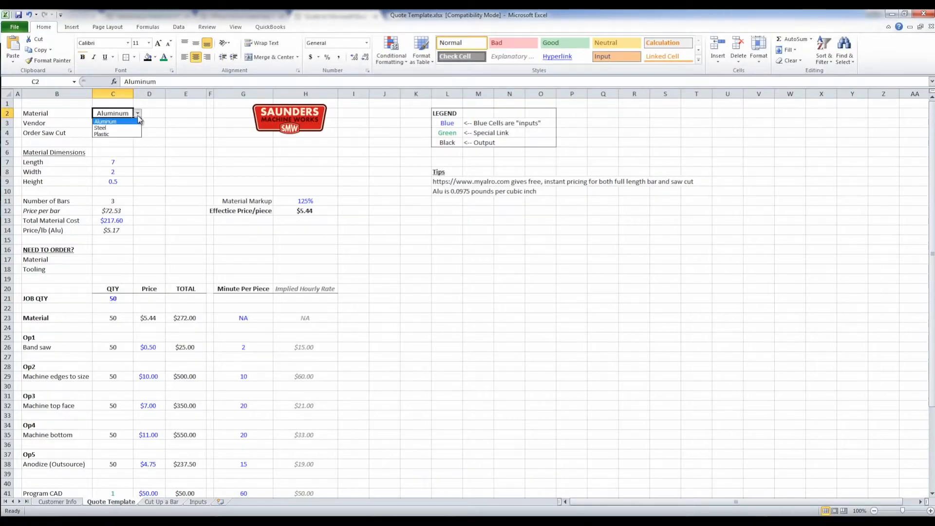
left_click(106, 121)
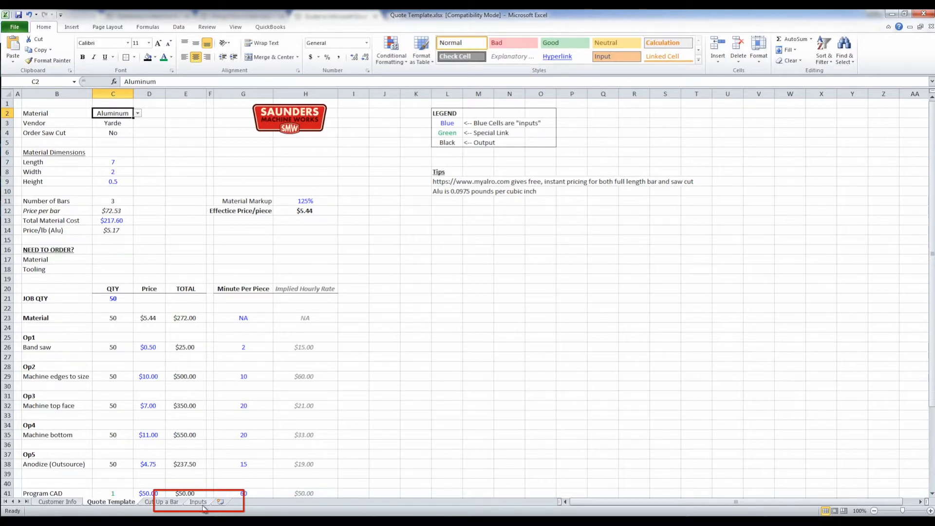
left_click(198, 501)
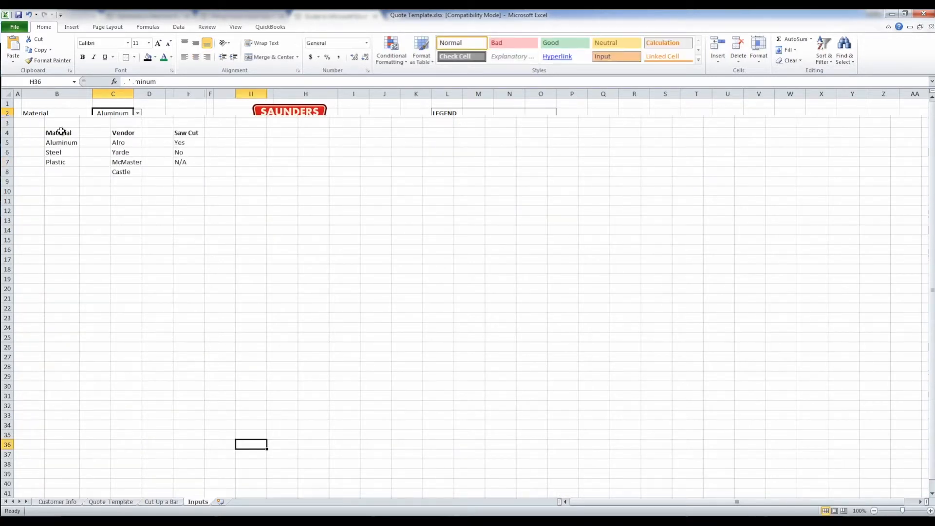
Step: Add Stainless to the Material list directly below Plastic
left_click(126, 132)
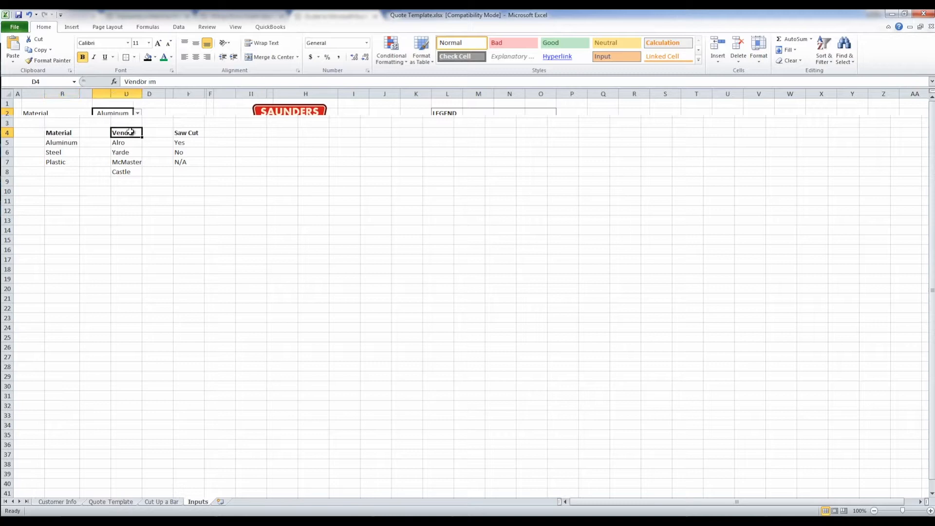
left_click(189, 132)
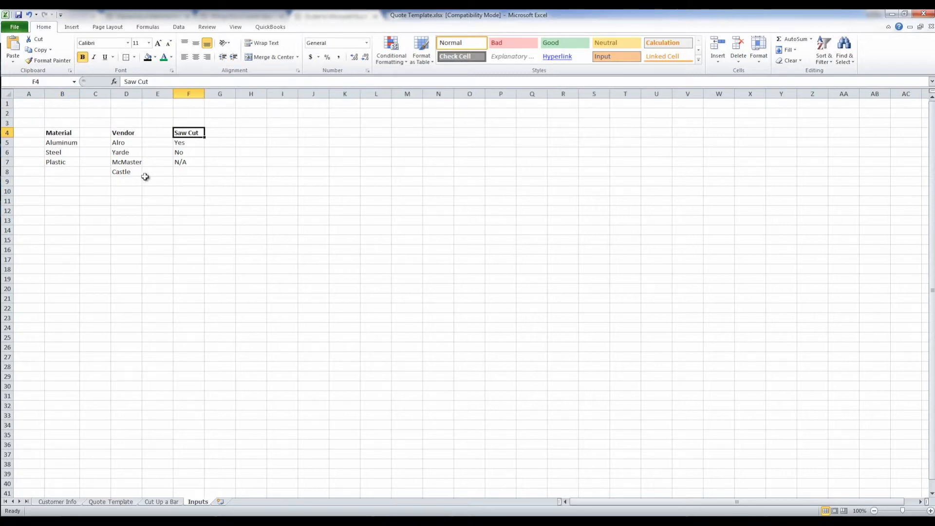
left_click(62, 172)
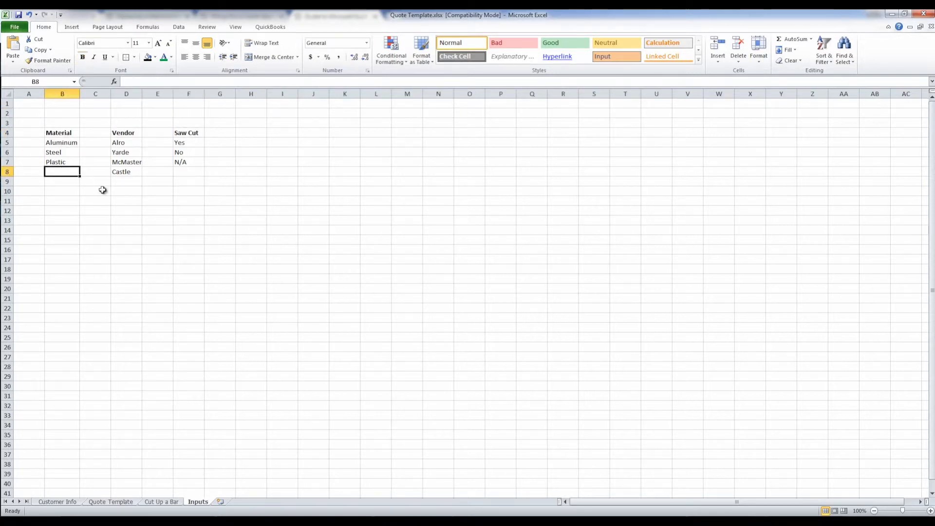
type("Stainless")
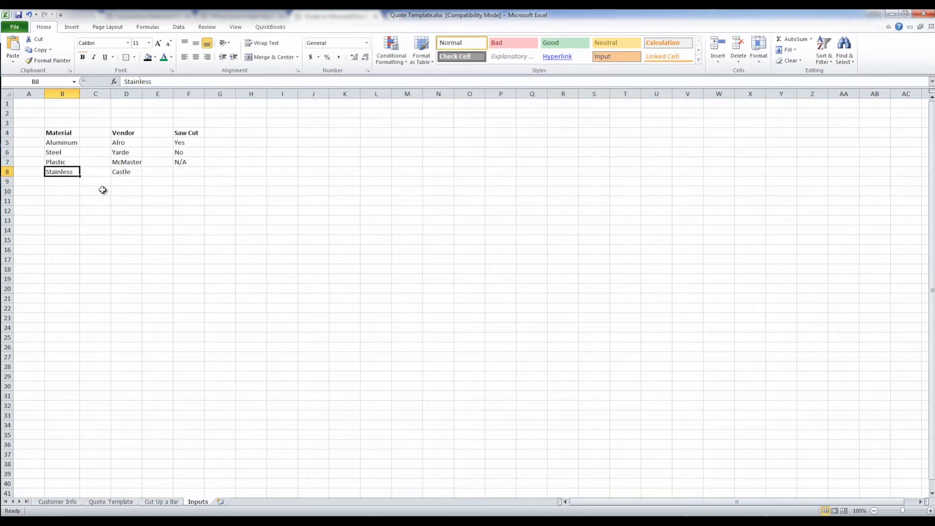
mouse_move(121, 490)
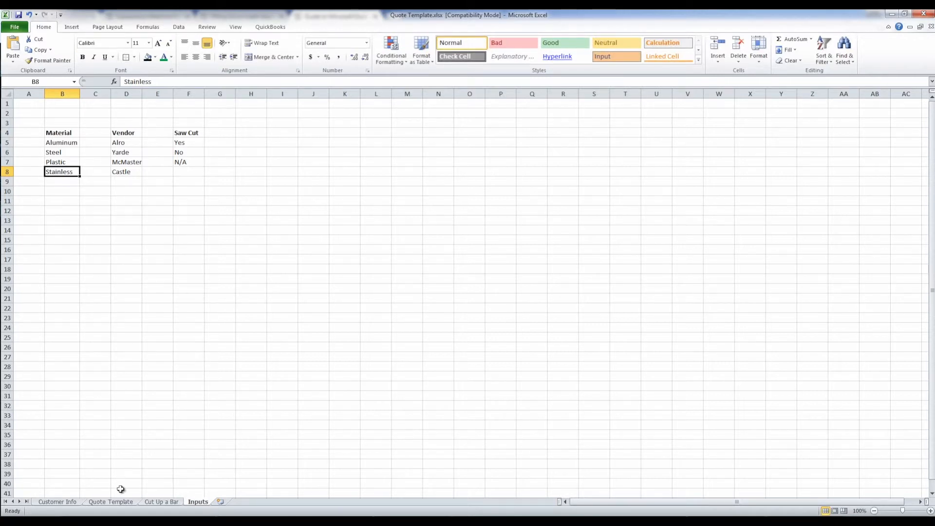
Step: Extend C2's validation source to =Inputs!$B$5:$B$8 and choose Stainless as the material
left_click(110, 502)
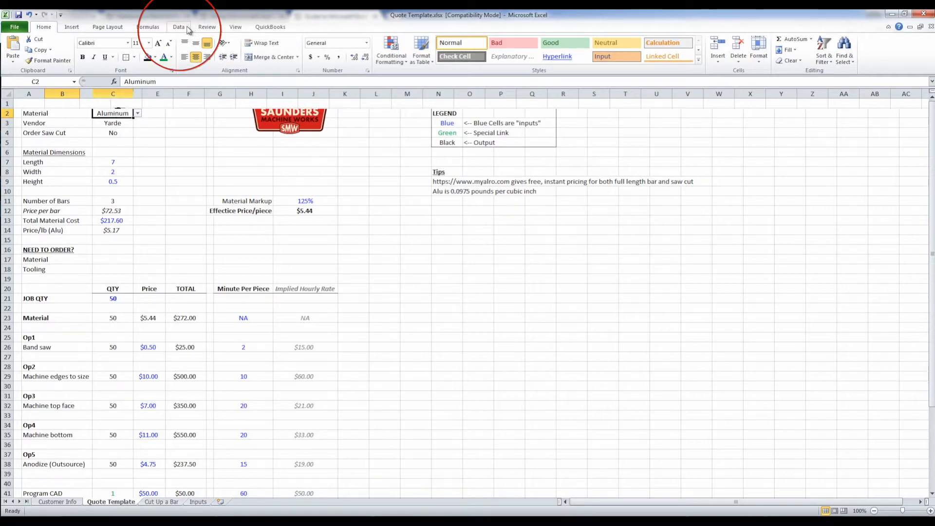
left_click(179, 27)
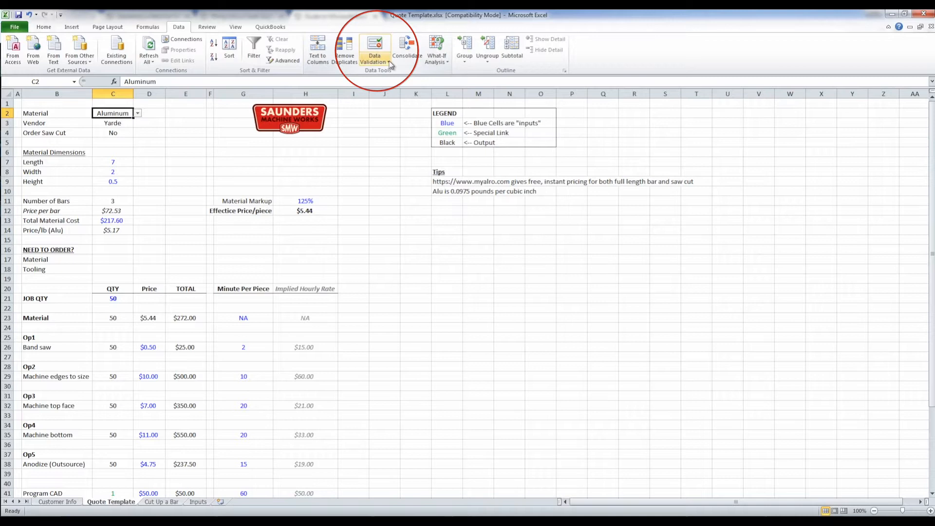
left_click(374, 49)
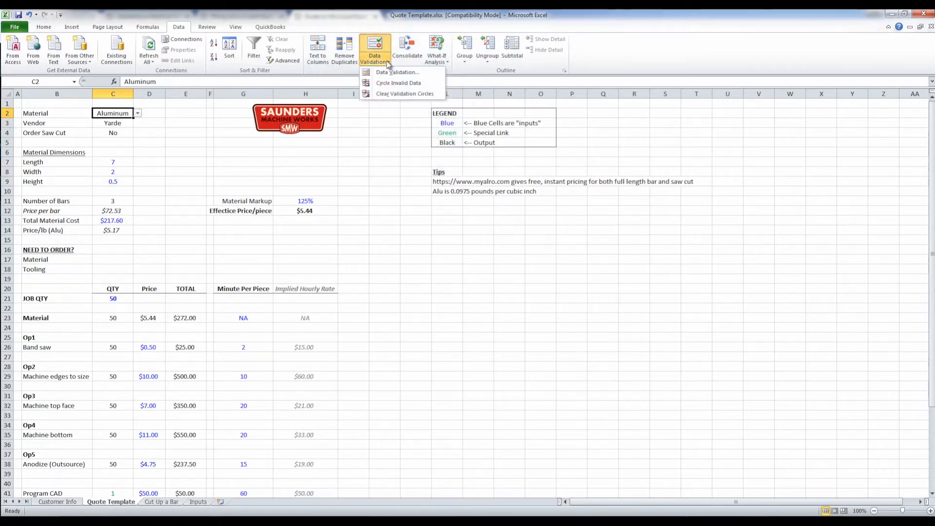
left_click(398, 71)
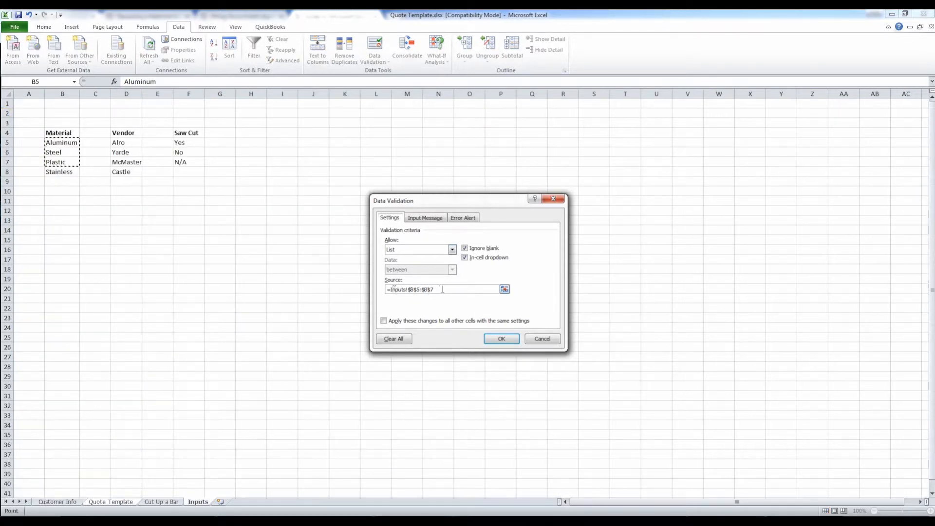
triple_click(411, 289)
type("8")
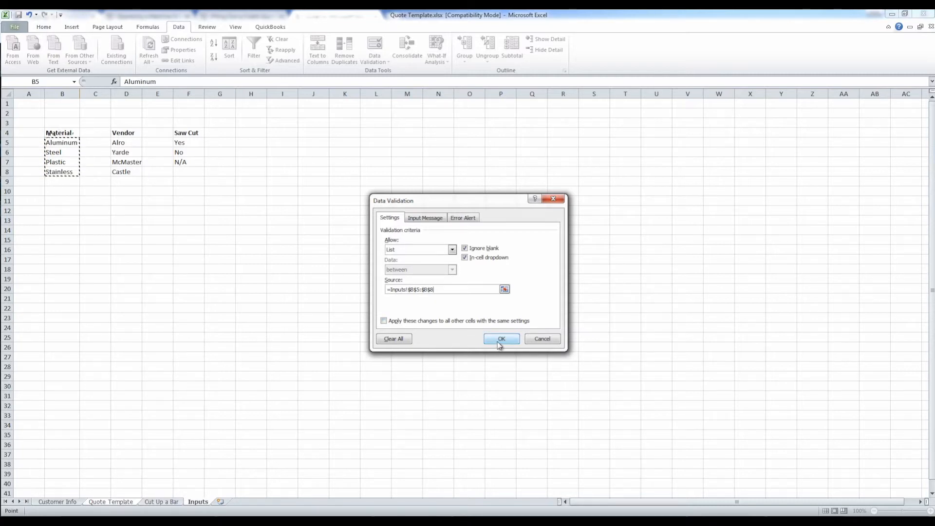
left_click(501, 339)
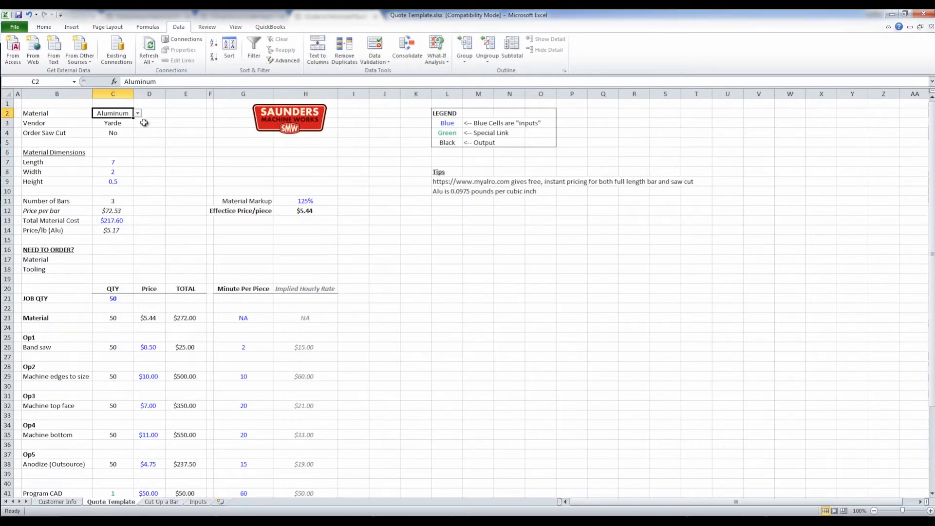
left_click(137, 113)
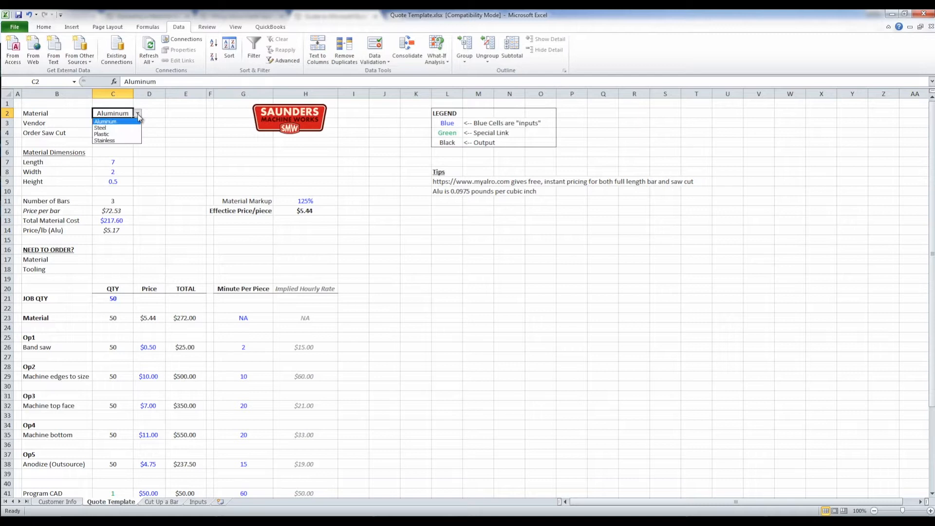
mouse_move(116, 128)
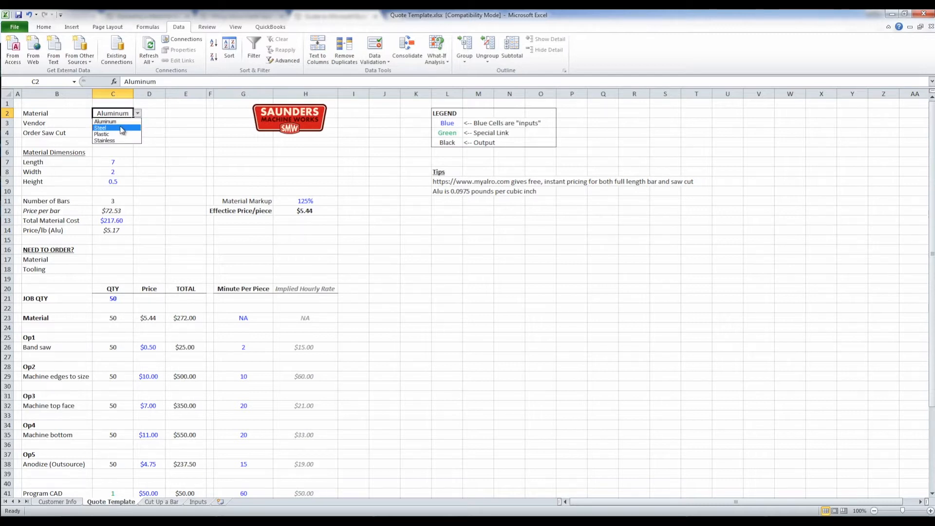
left_click(106, 141)
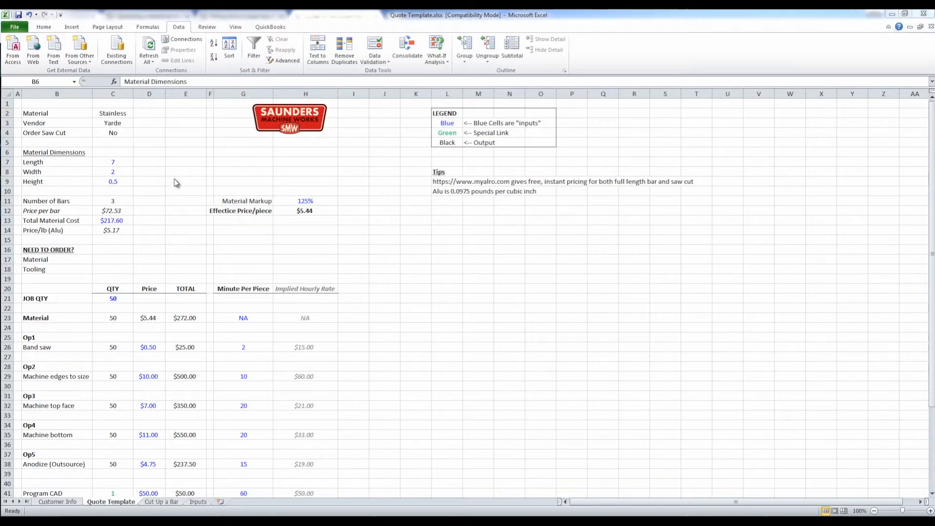
Step: Insert a row on Quote Template and label it Priority?
left_click(56, 152)
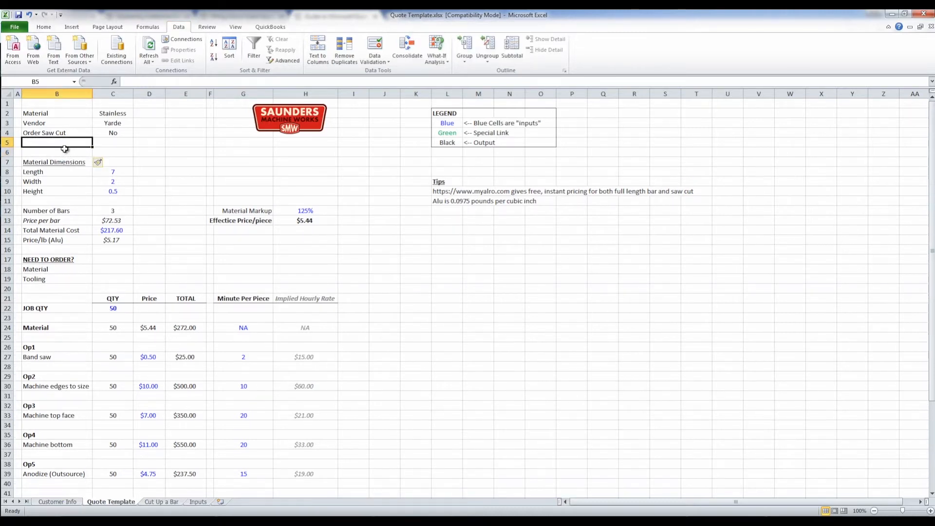
type("Pr")
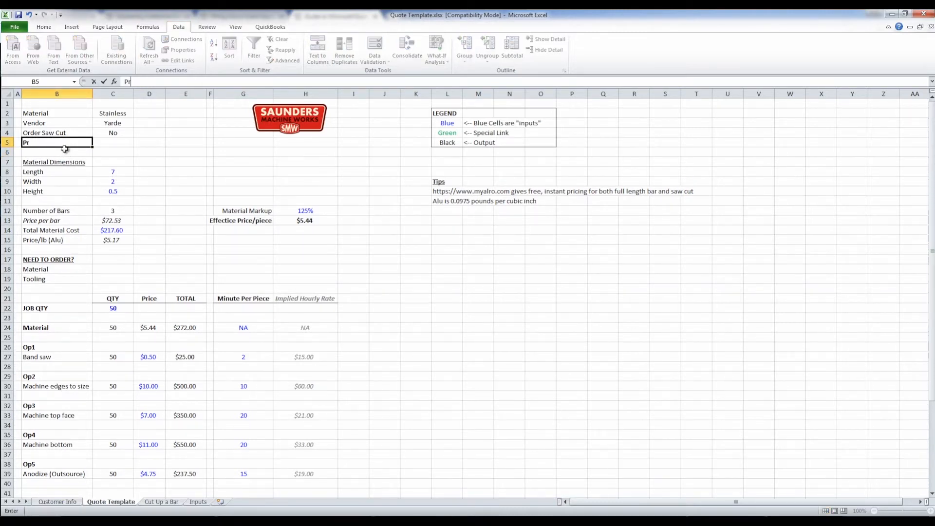
type("iority?")
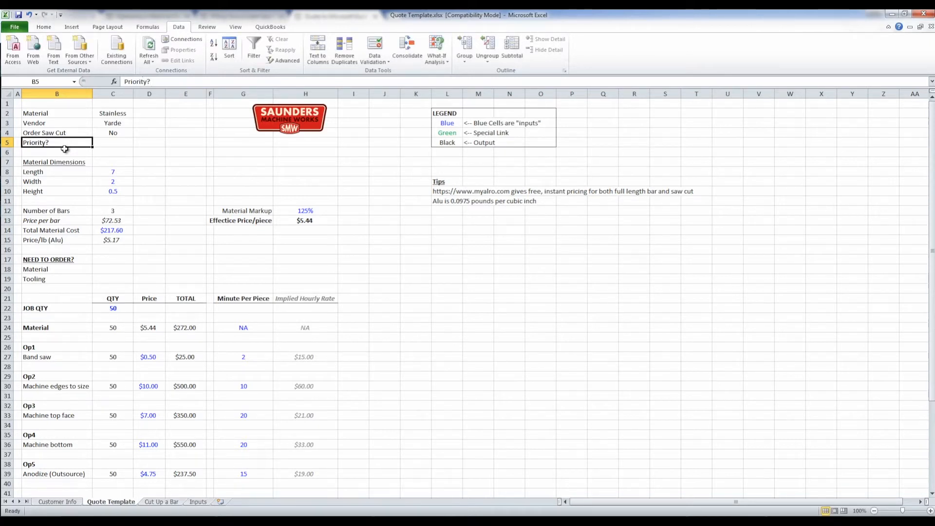
Step: On Inputs, add a Priority header in H4 with Rush and No beneath it
left_click(197, 502)
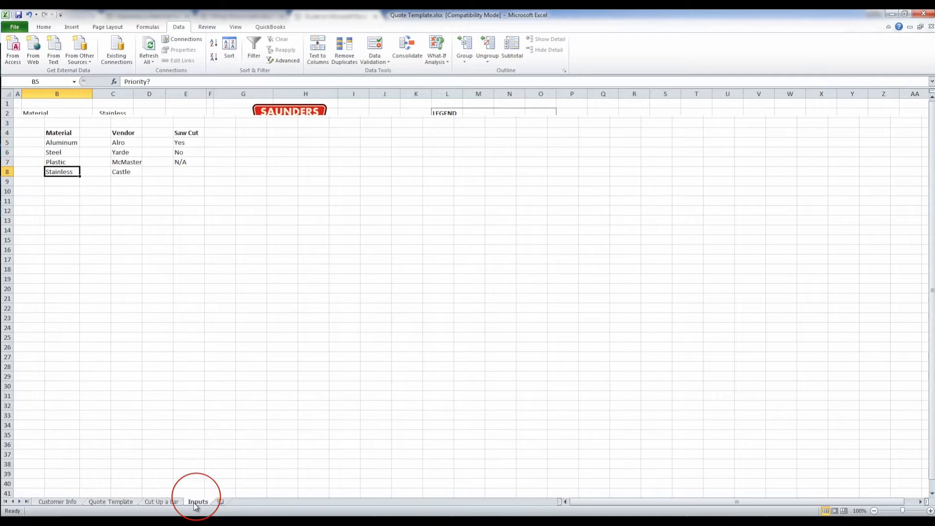
left_click(251, 133)
type("Priority?")
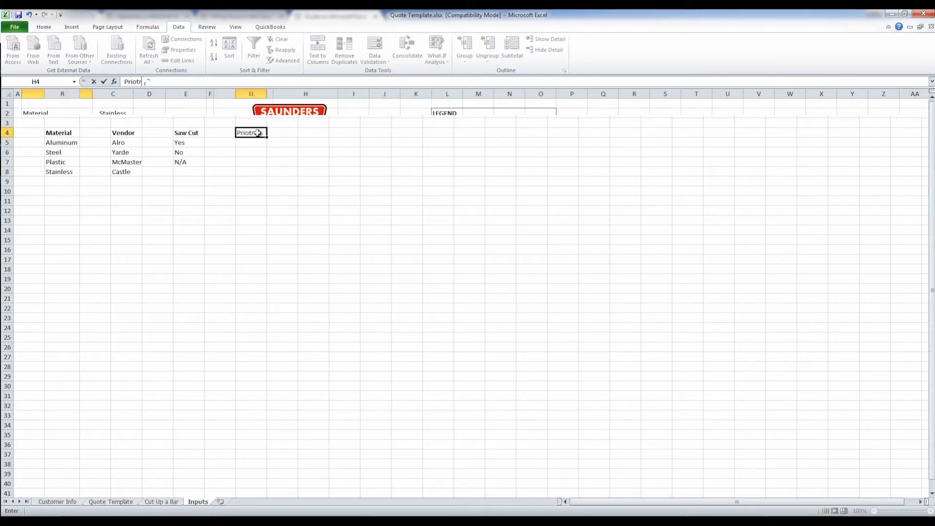
key("Return")
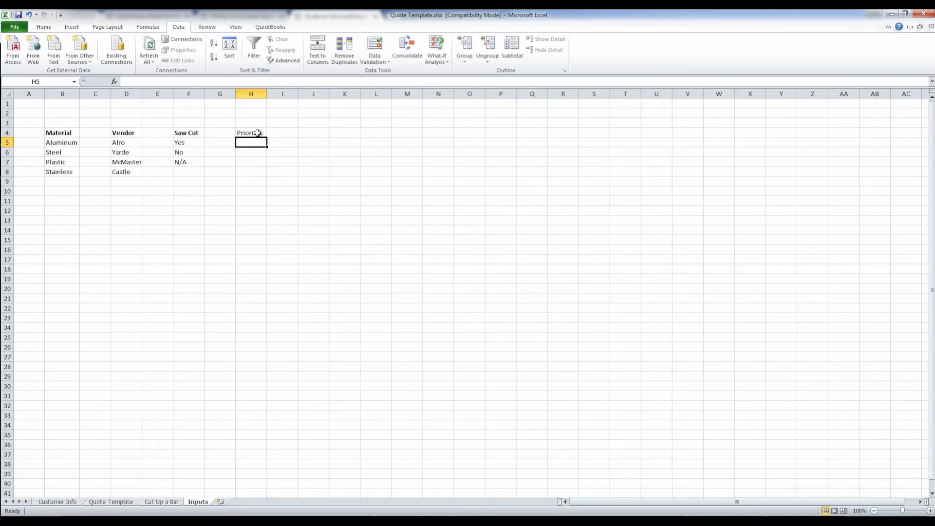
type("Rush")
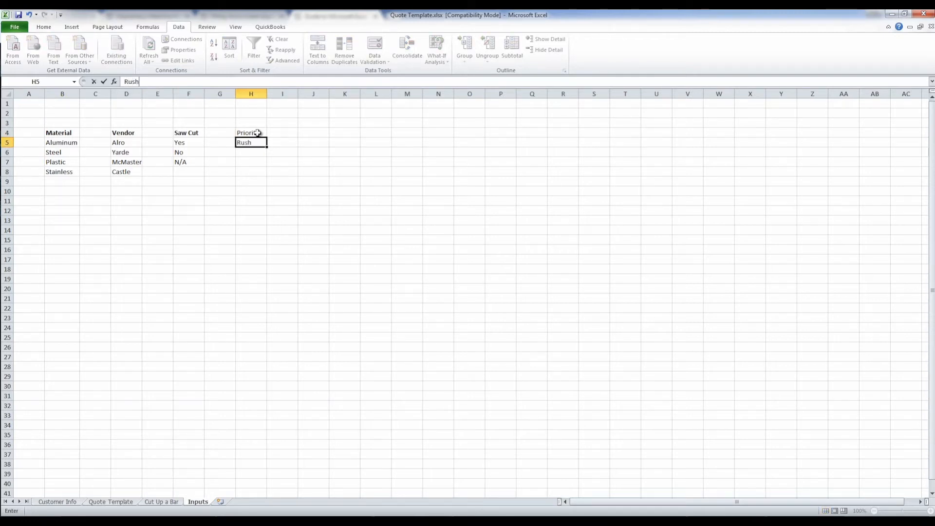
key("Return")
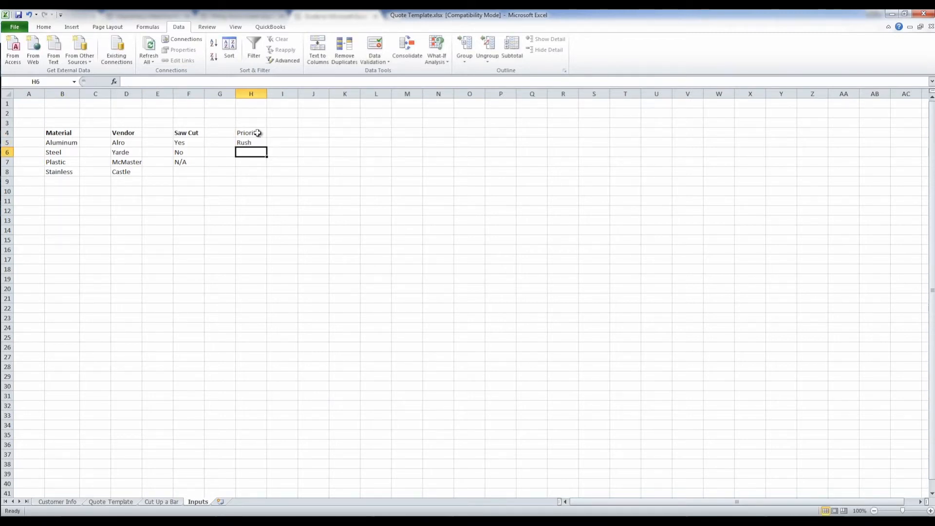
type("No")
left_click(252, 162)
type("Ask Customer")
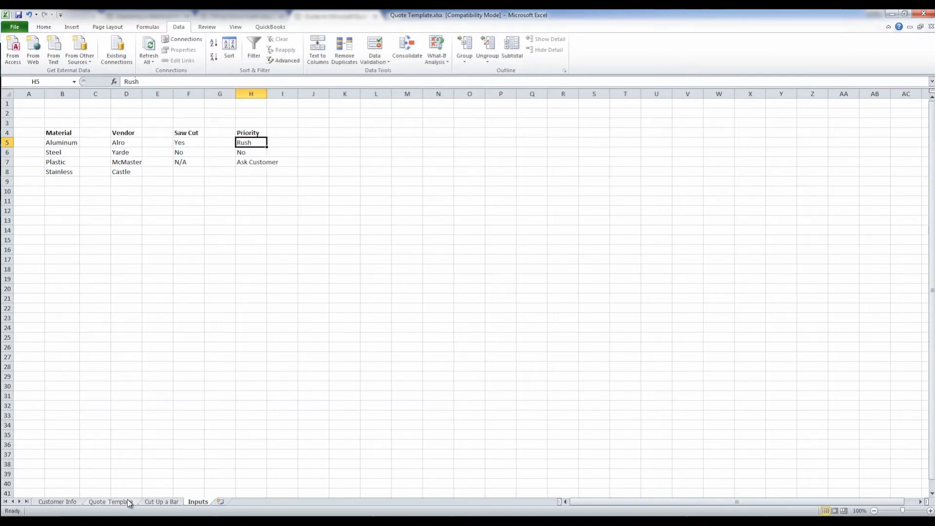
Step: Give C5 on Quote Template a List validation sourced from =Inputs!$H$5:$H$7
left_click(110, 501)
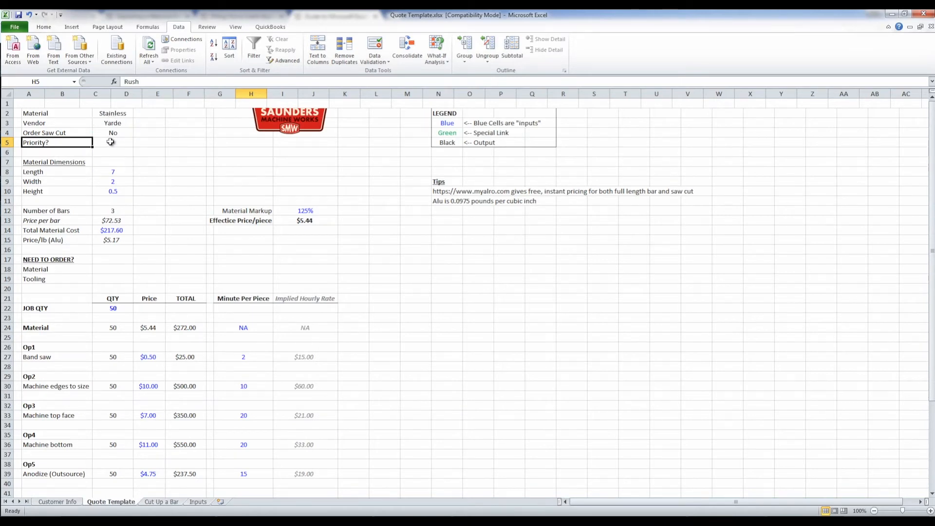
left_click(112, 142)
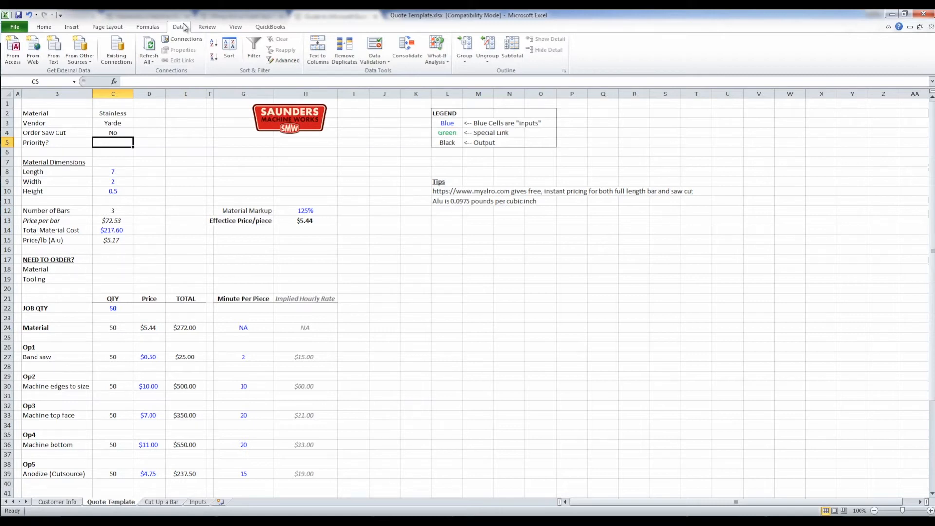
left_click(374, 50)
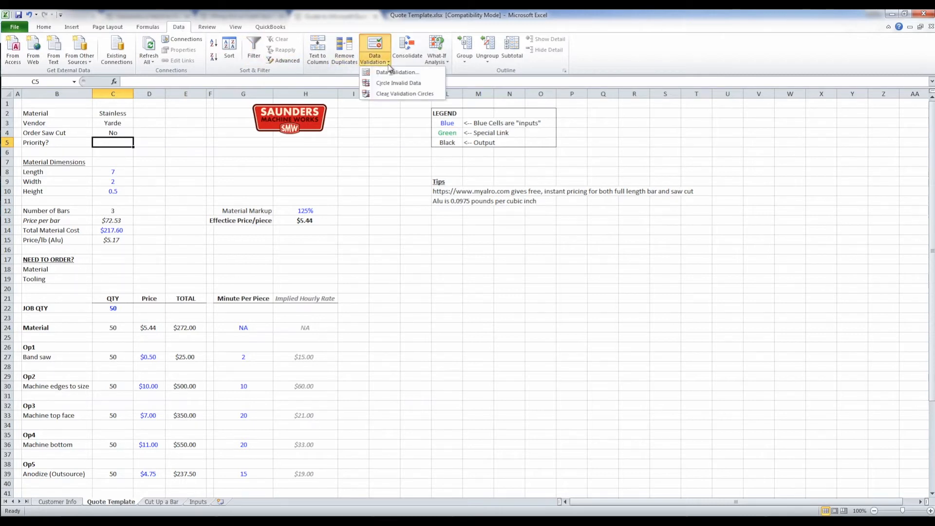
mouse_move(396, 72)
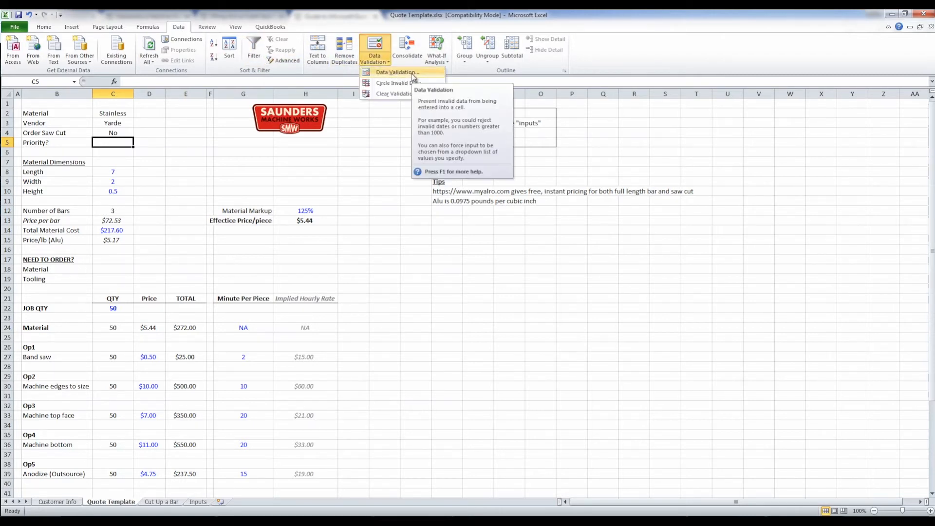
left_click(397, 72)
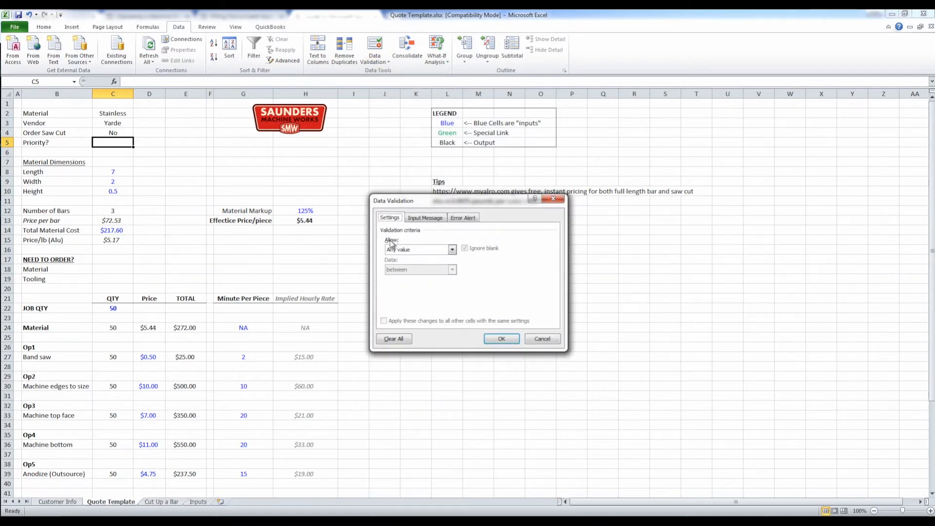
left_click(451, 250)
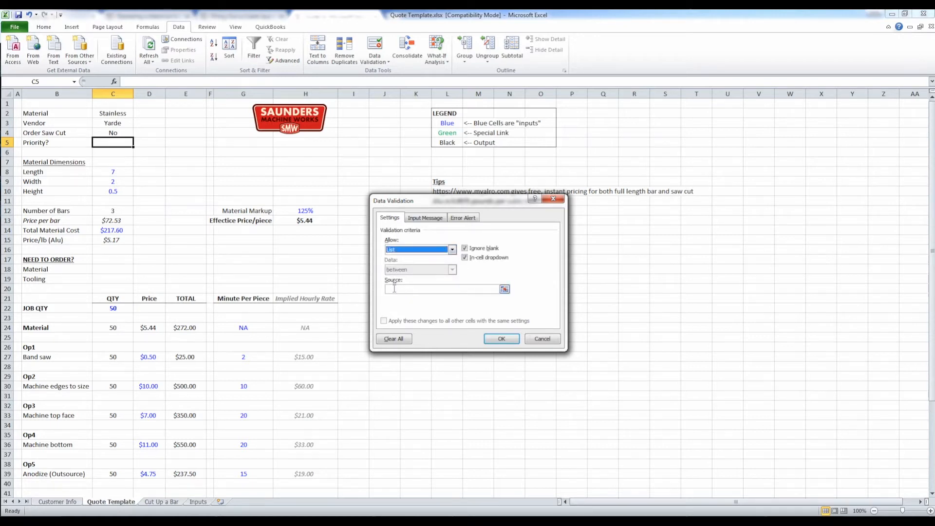
left_click(441, 288)
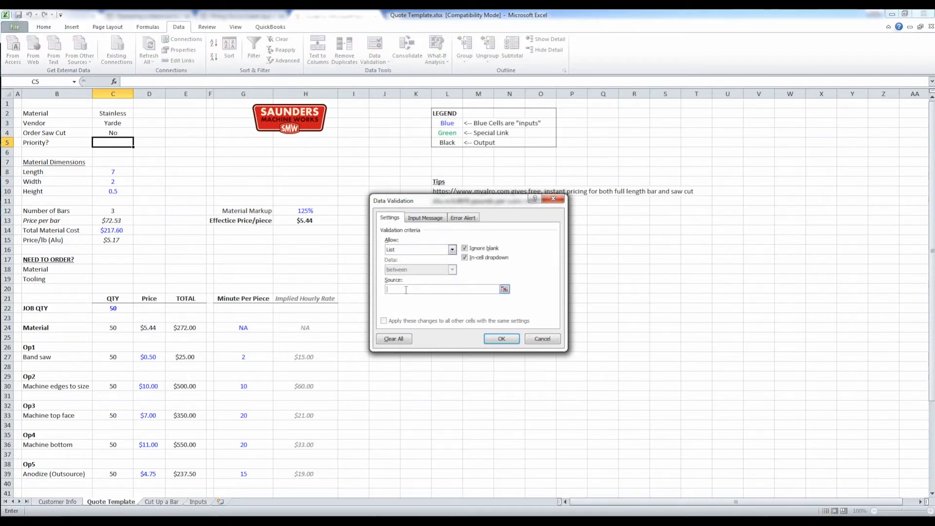
mouse_move(196, 511)
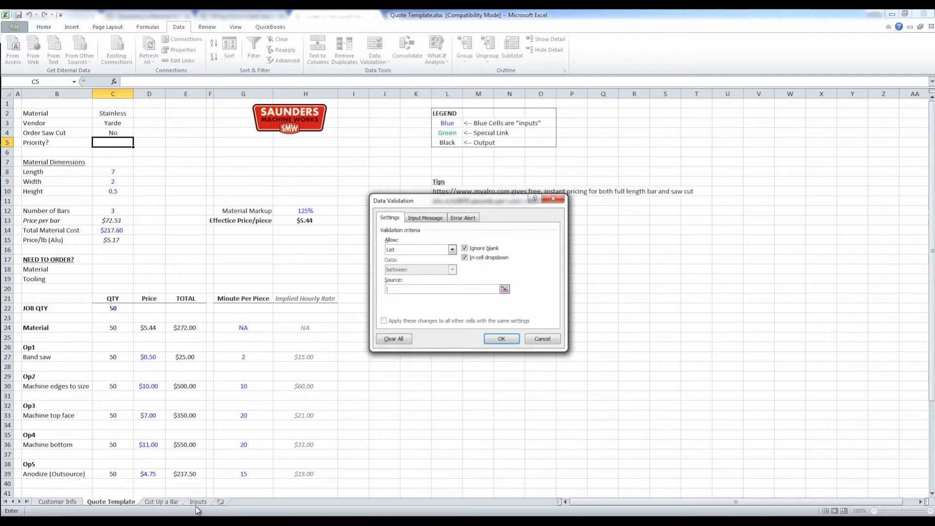
left_click(198, 501)
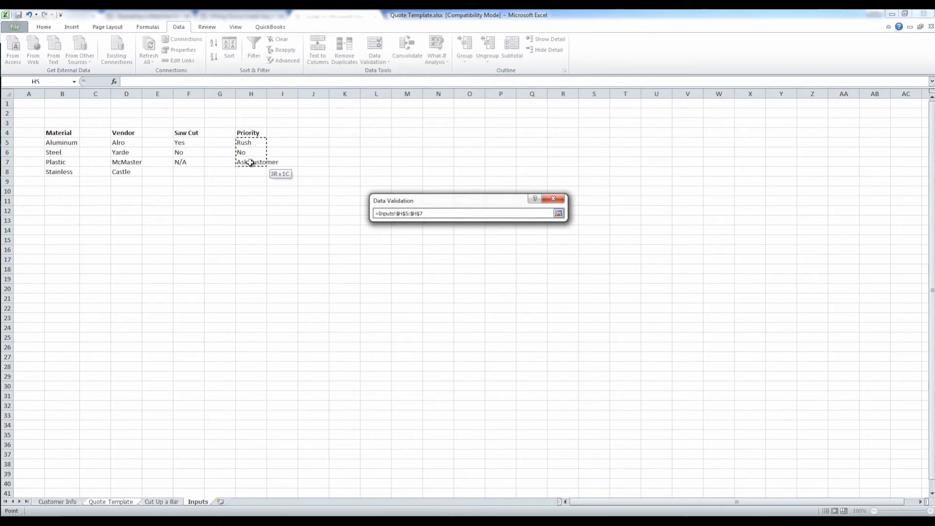
left_click(558, 213)
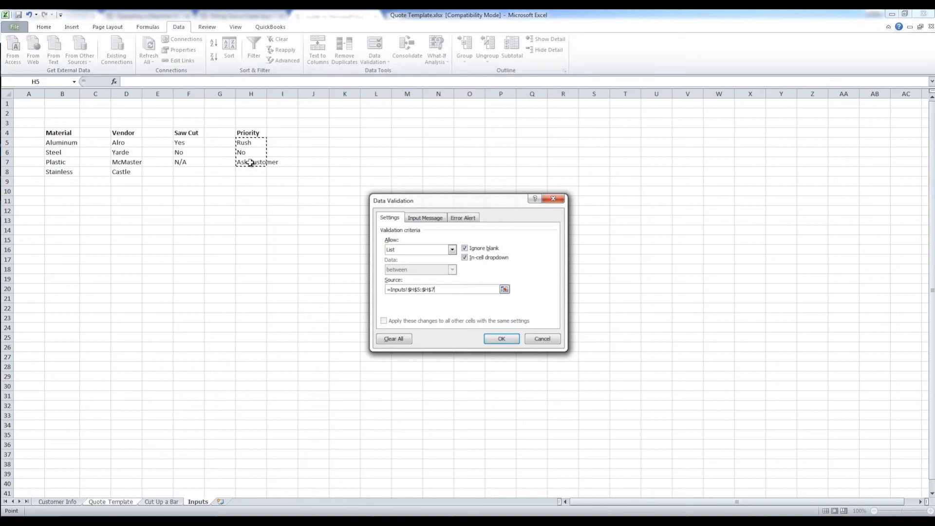
left_click(500, 338)
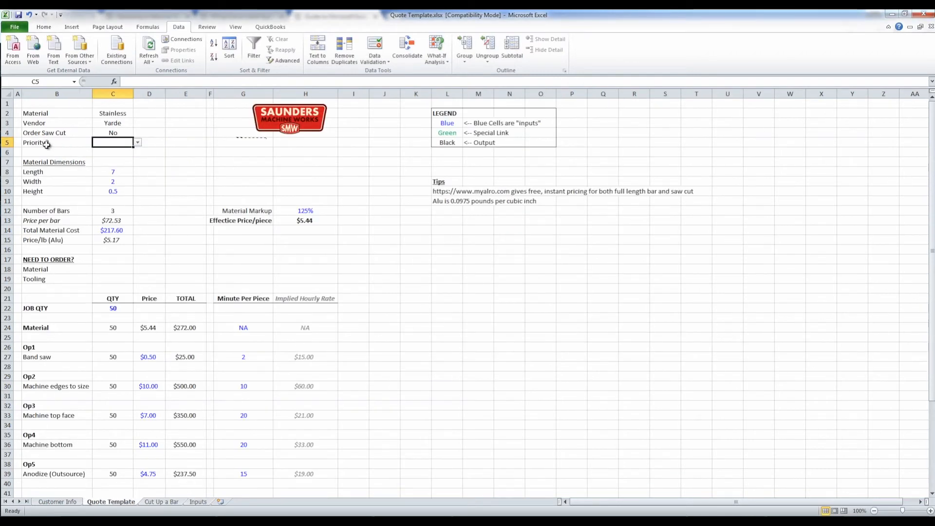
Step: Try Ask Customer from the new Priority dropdown, then set it to No
left_click(136, 143)
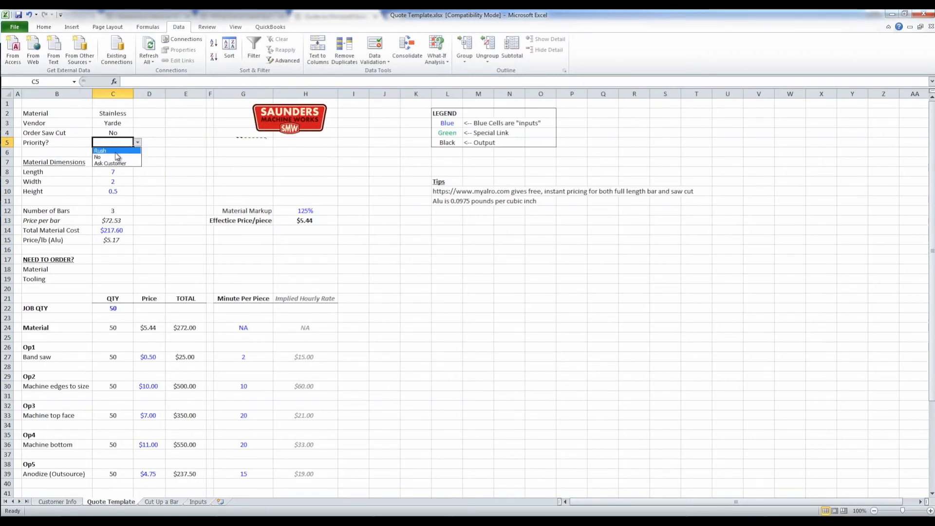
left_click(110, 163)
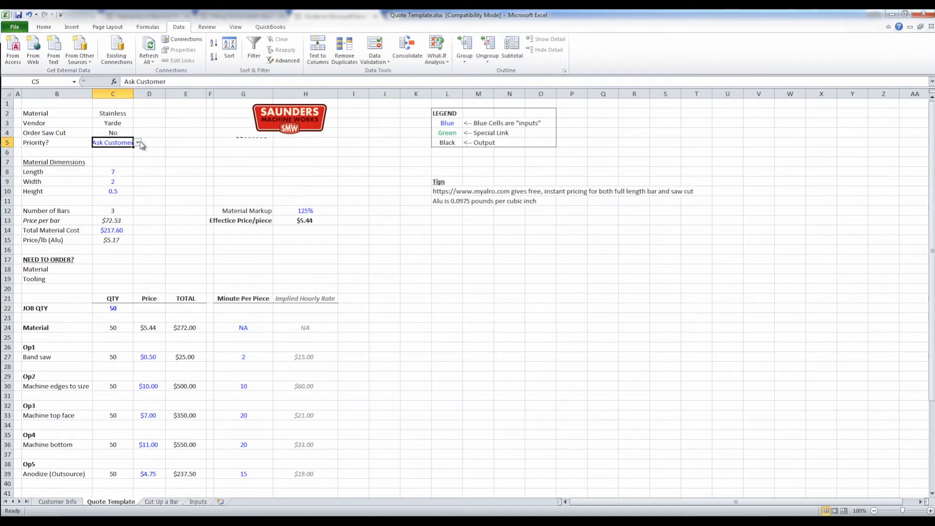
left_click(112, 143)
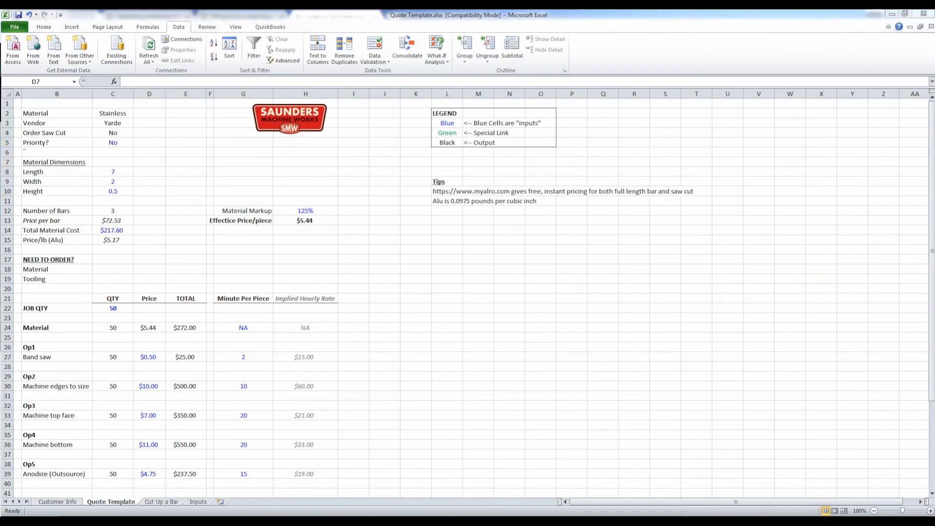
left_click(149, 162)
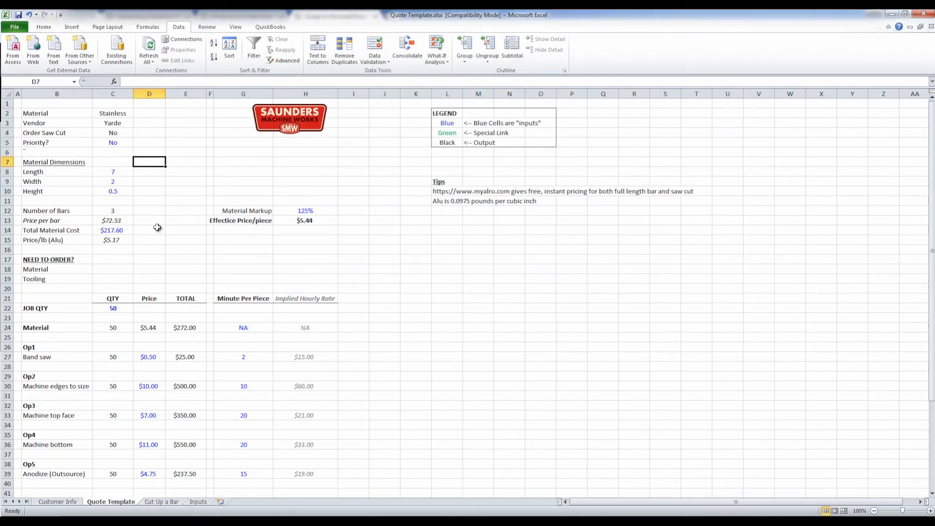
mouse_move(55, 240)
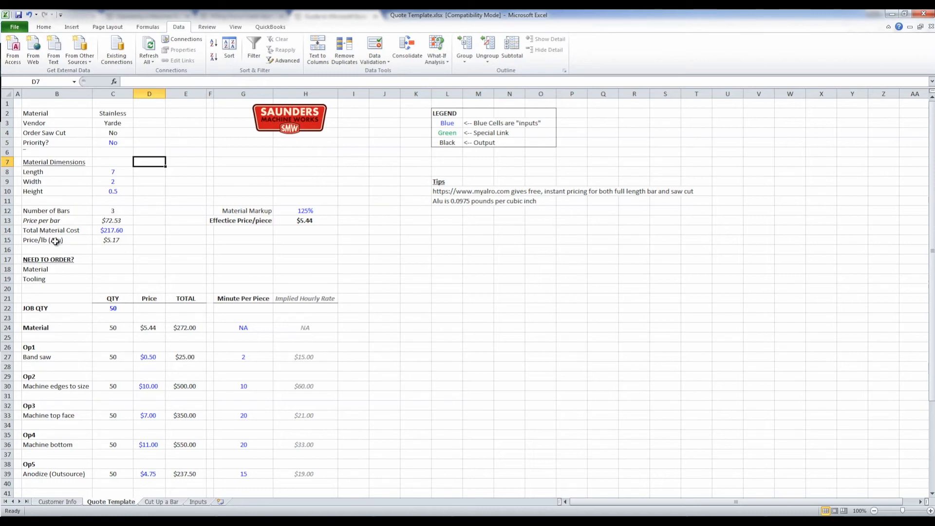
left_click(56, 239)
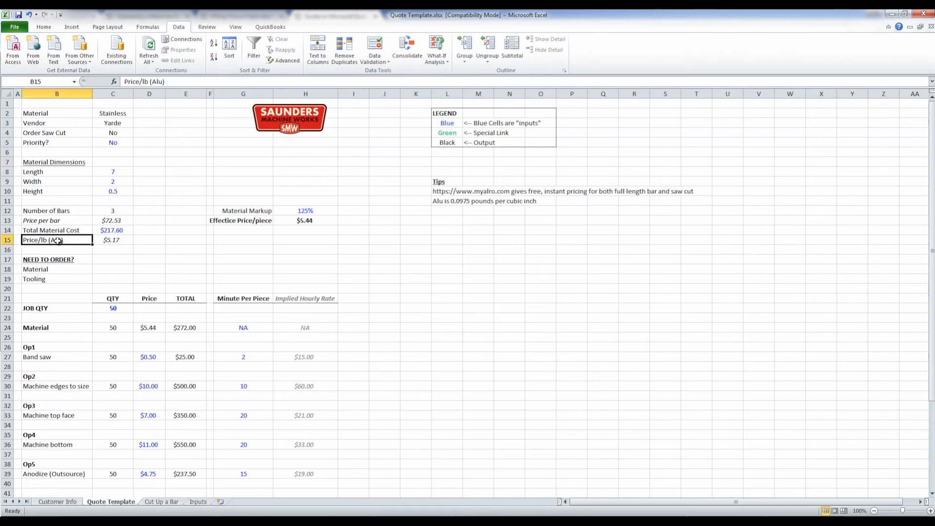
left_click(113, 240)
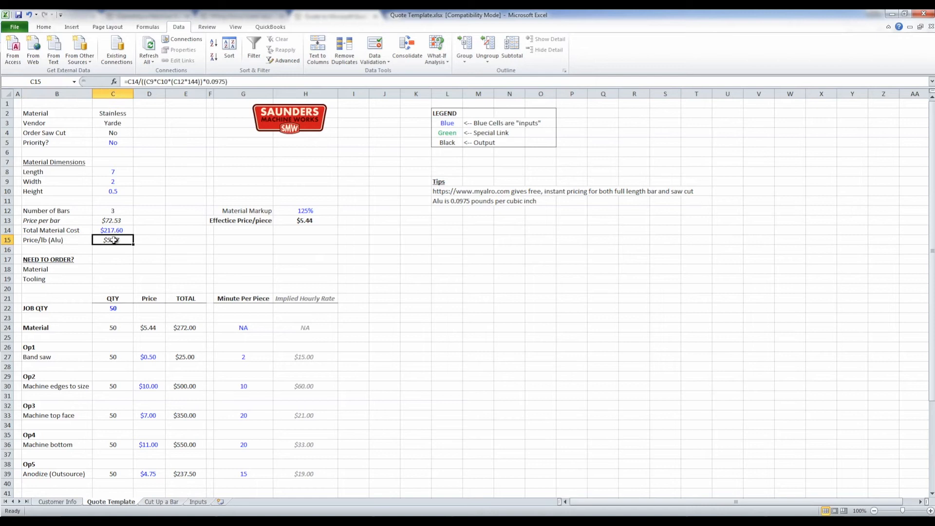
left_click(113, 171)
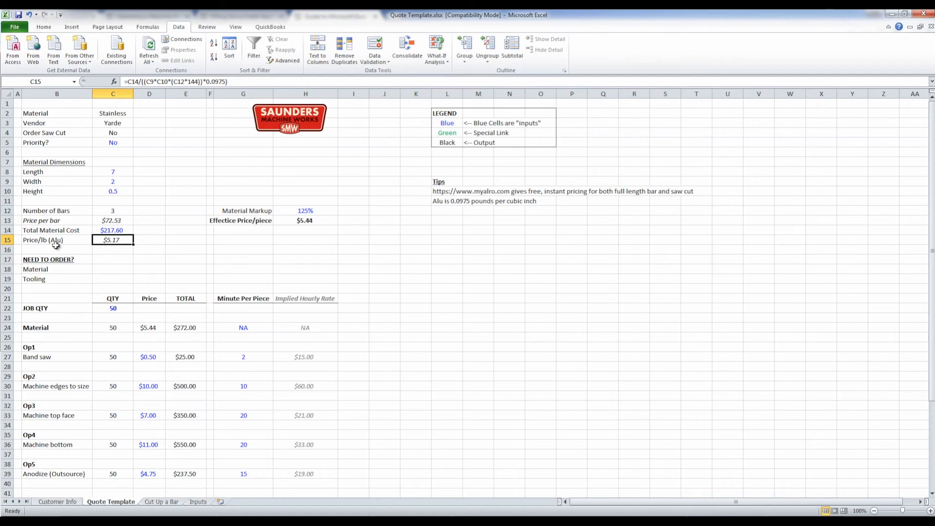
mouse_move(447, 206)
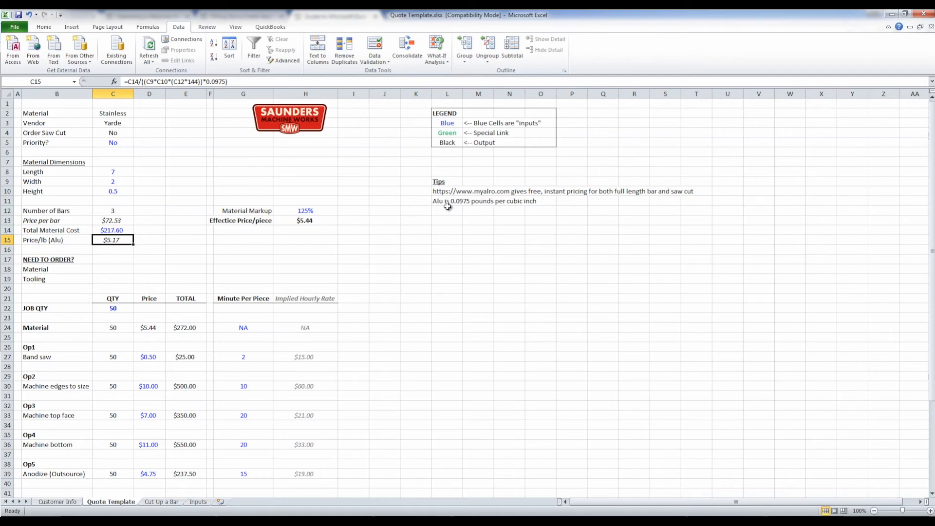
left_click(447, 200)
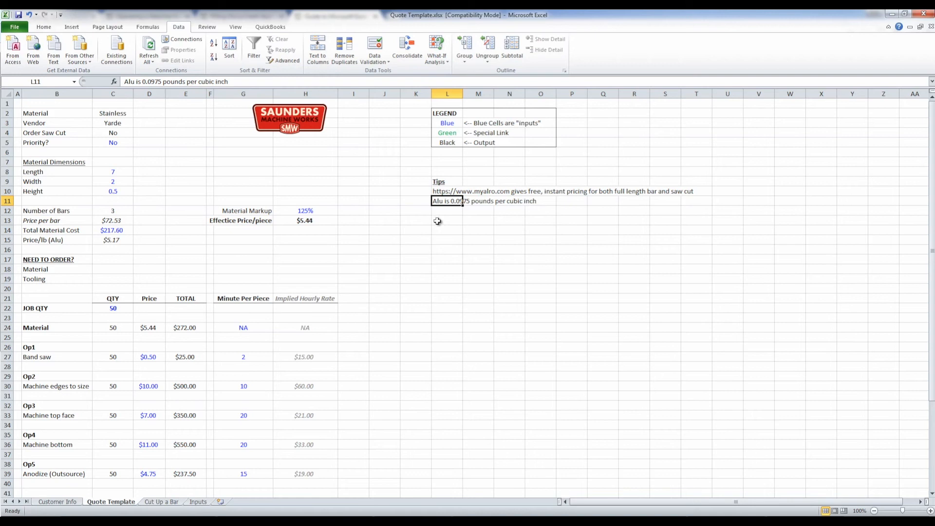
mouse_move(446, 217)
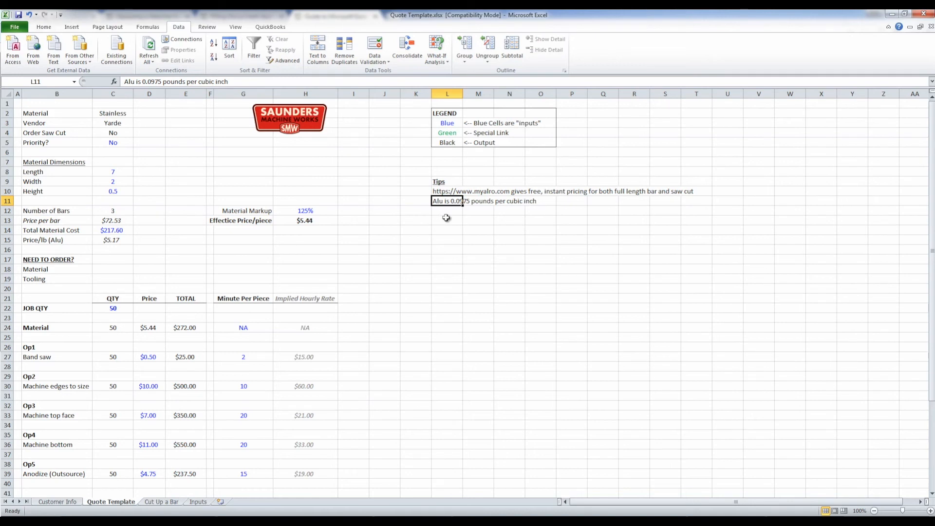
left_click(56, 239)
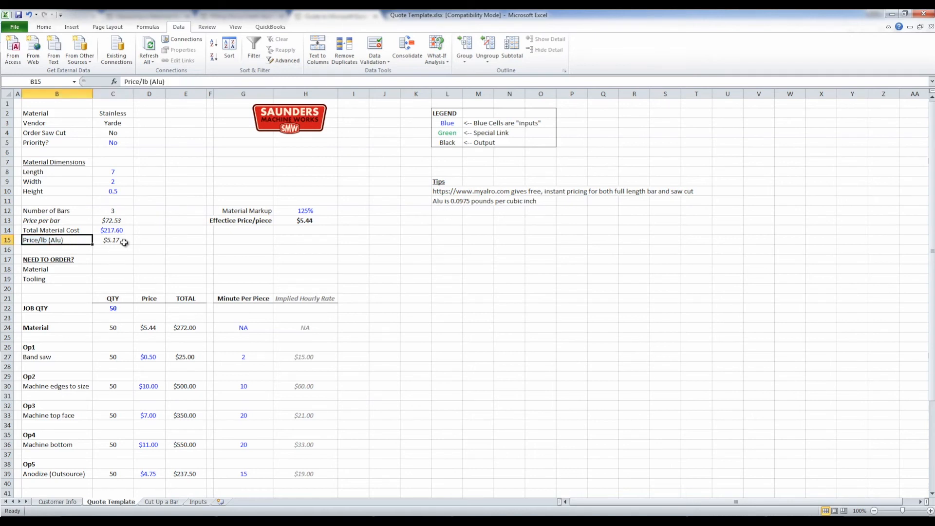
left_click(113, 240)
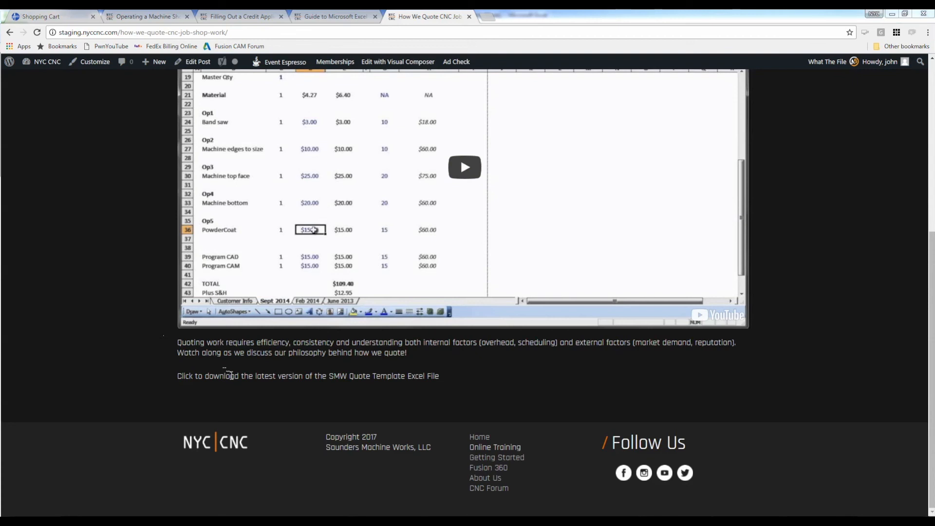
mouse_move(119, 32)
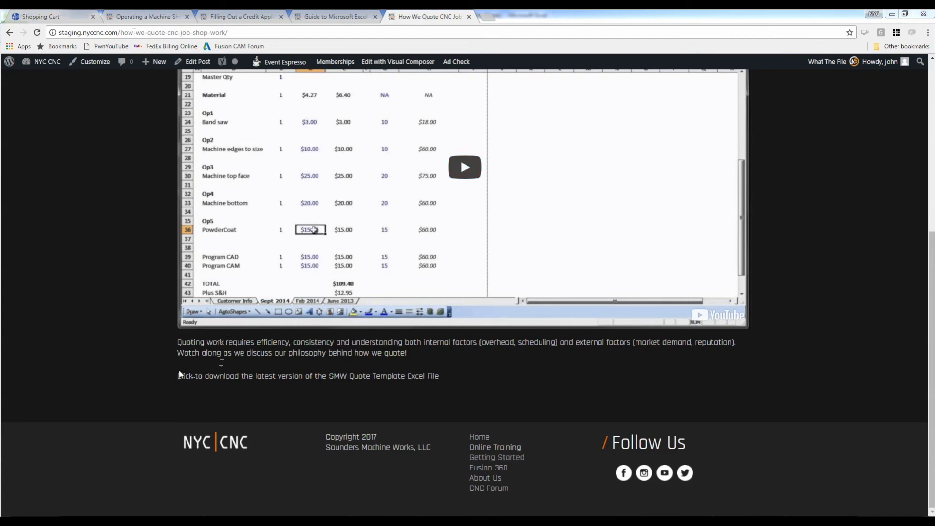
mouse_move(290, 389)
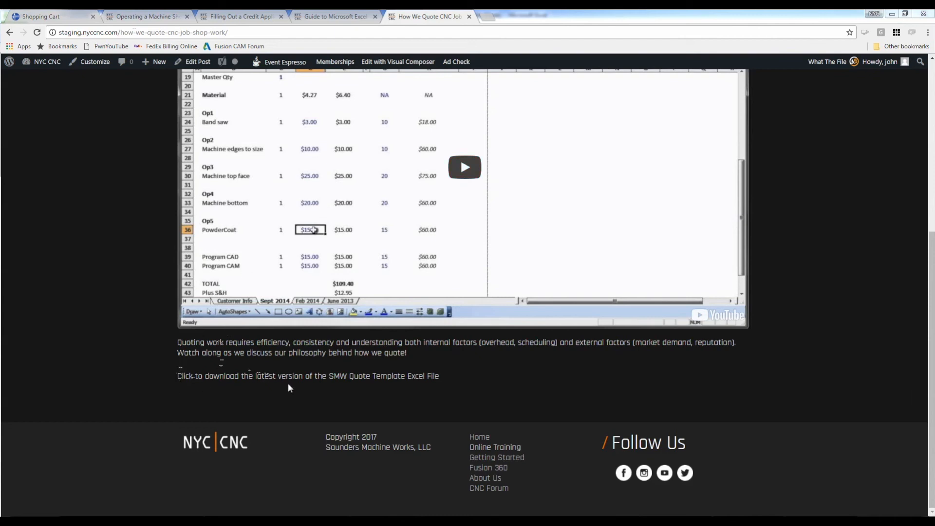